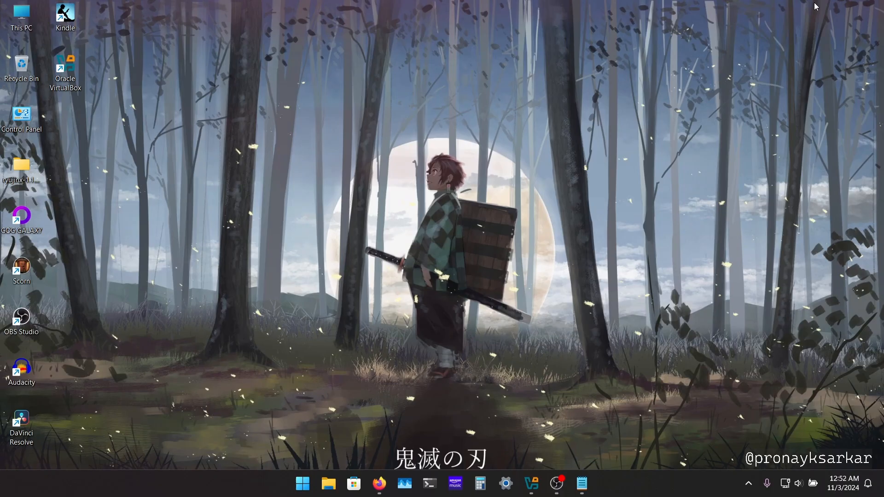
mouse_move(503, 144)
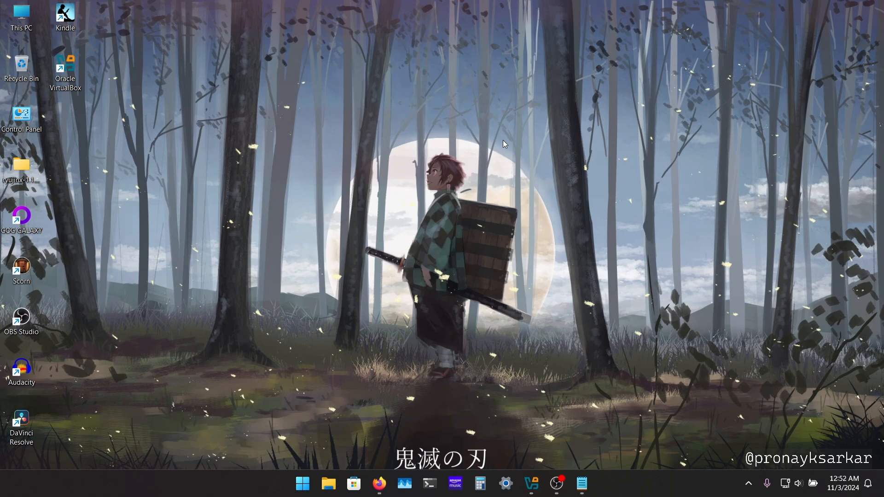
mouse_move(312, 409)
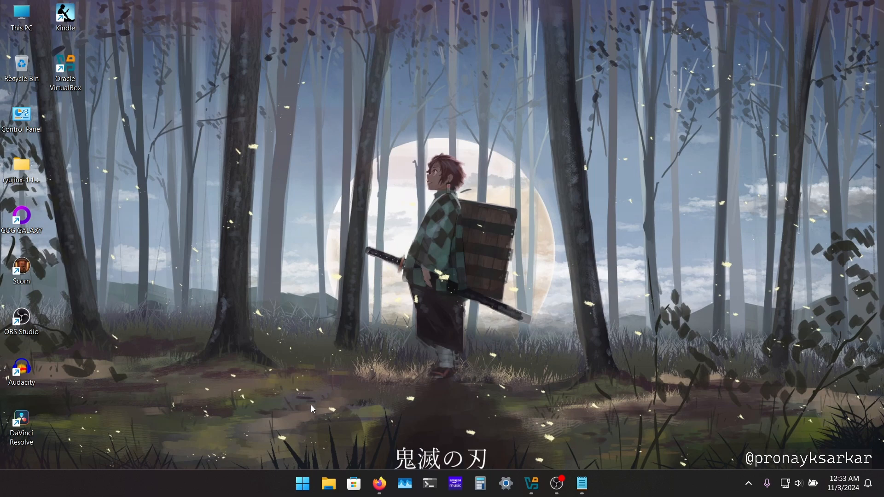
Step: Check the signed-in local account from the Start launcher, then return to the desktop
left_click(302, 484)
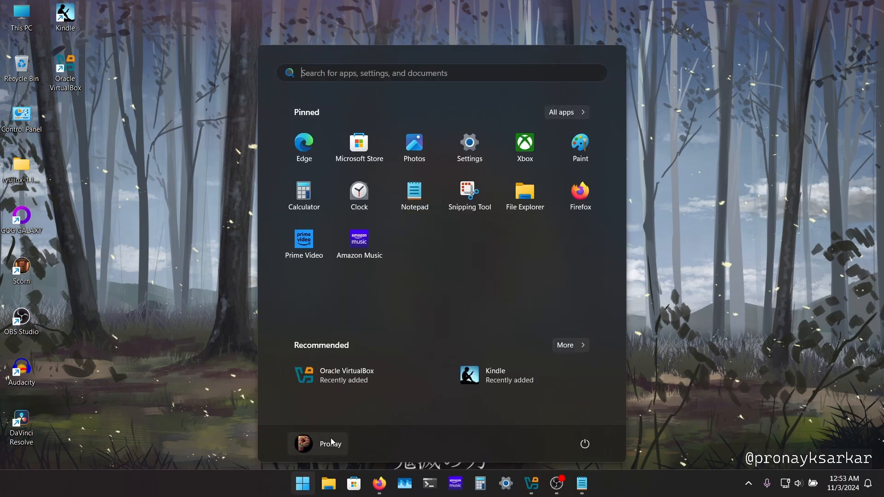
left_click(318, 444)
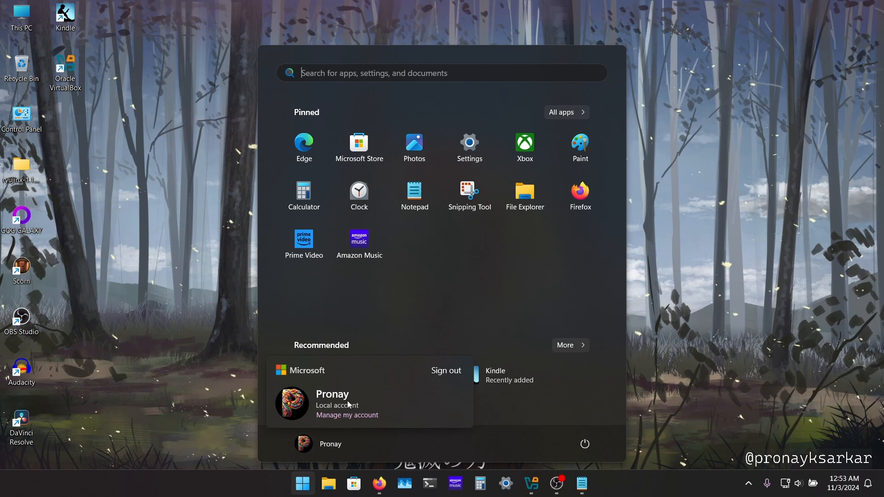
mouse_move(367, 398)
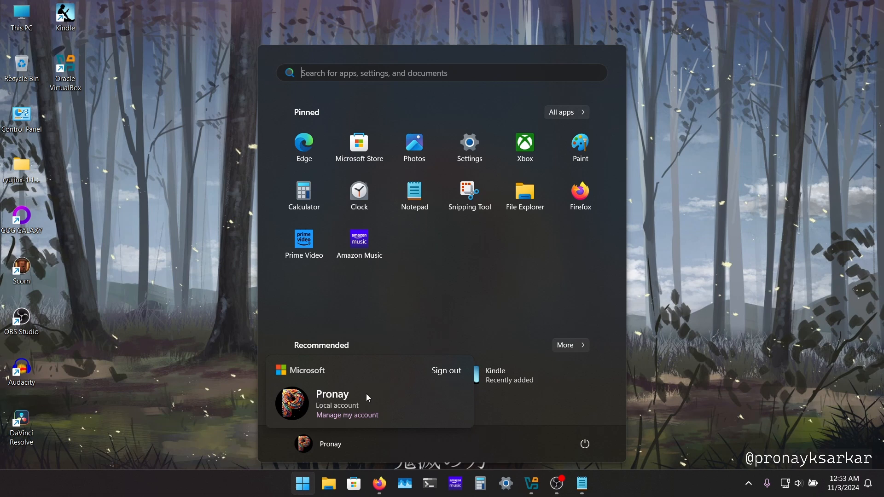
mouse_move(322, 410)
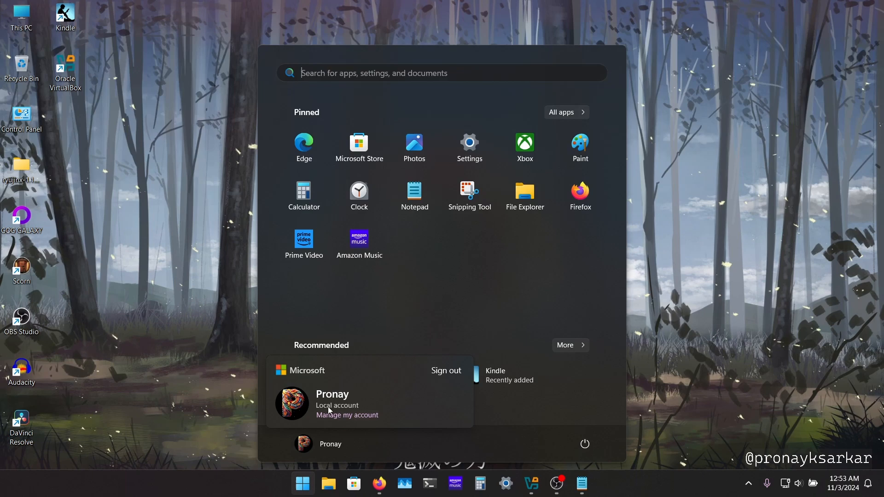
mouse_move(644, 367)
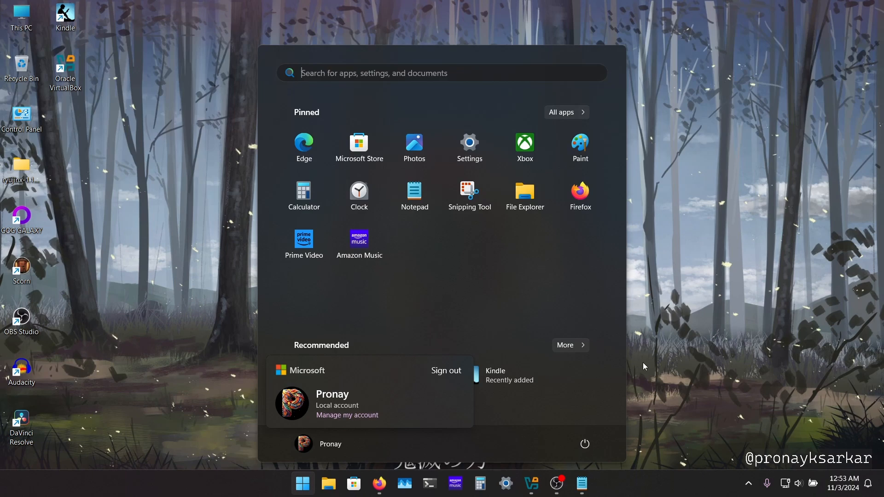
left_click(302, 483)
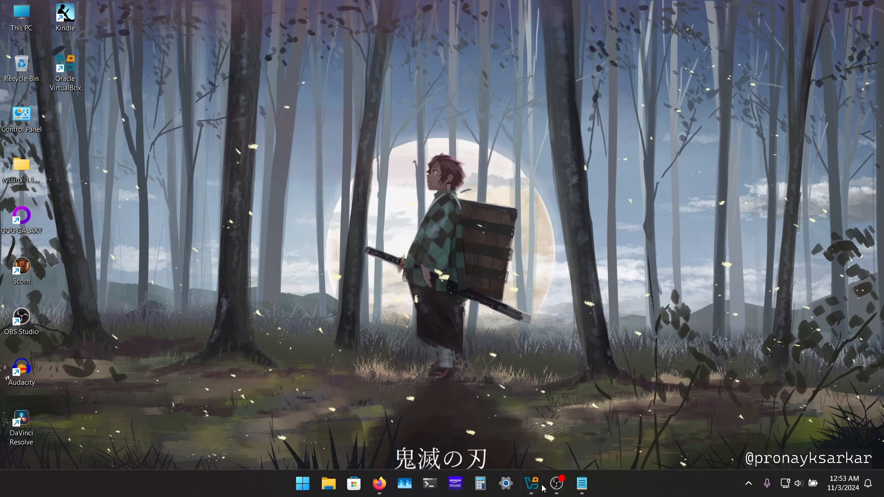
Step: Launch VirtualBox Manager, power on the Windows 11 VM and maximize its window
left_click(530, 483)
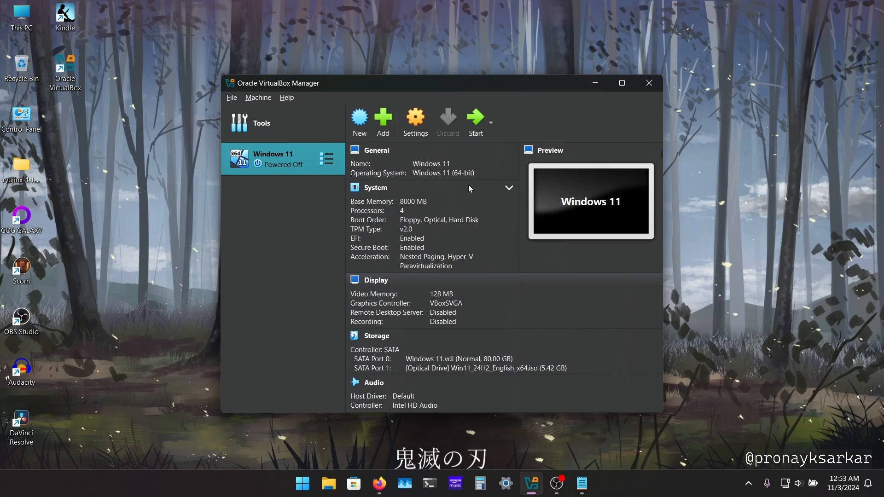
mouse_move(476, 120)
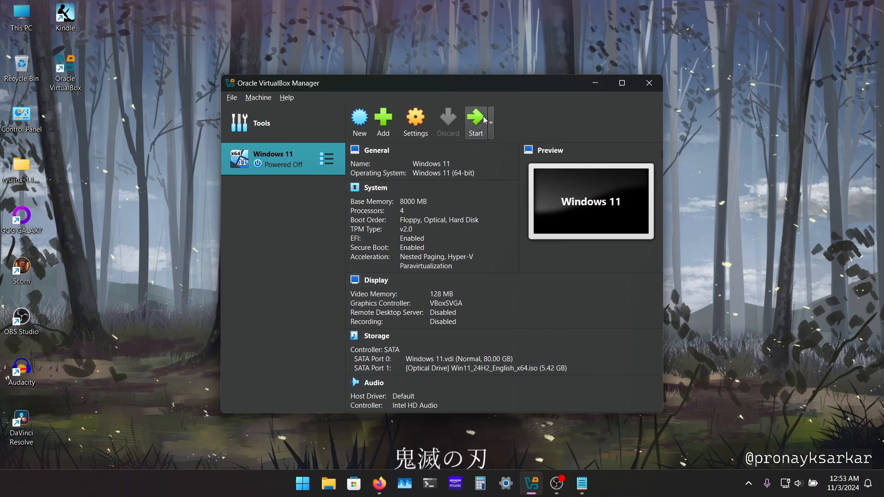
mouse_move(475, 119)
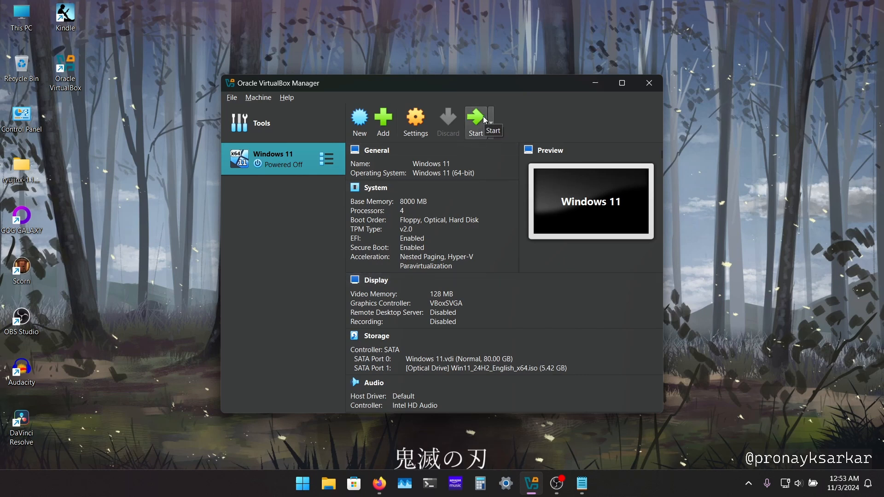
left_click(475, 119)
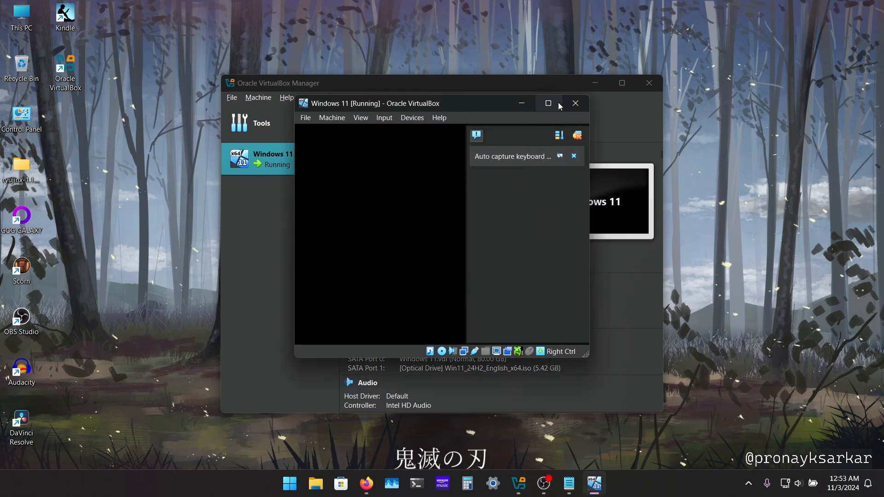
left_click(547, 103)
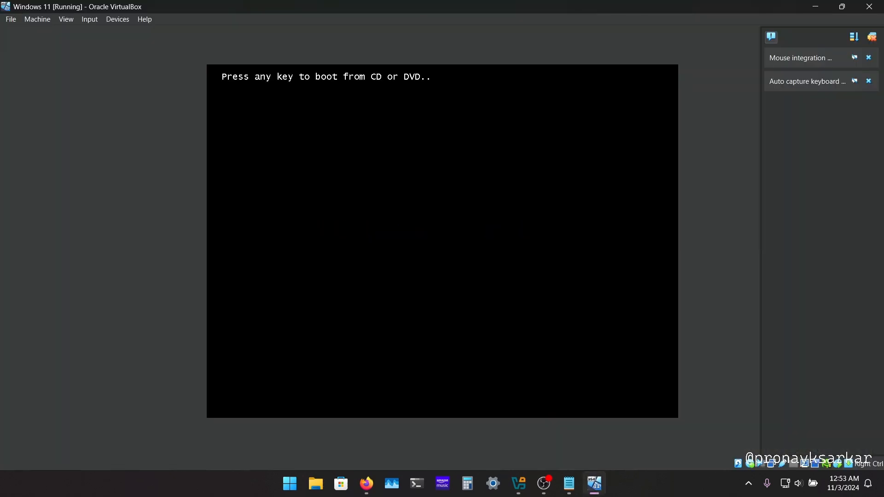
Step: Boot from the installer disc and keep English (United States) language and US keyboard
key("enter")
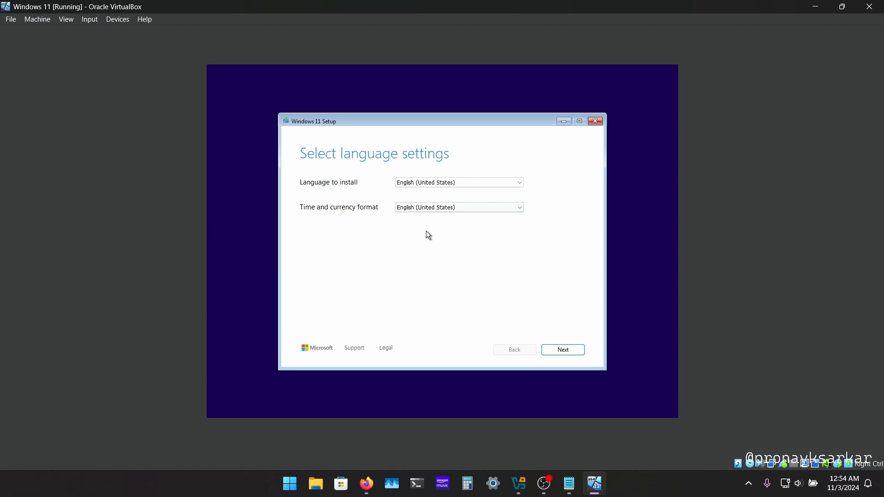
mouse_move(534, 328)
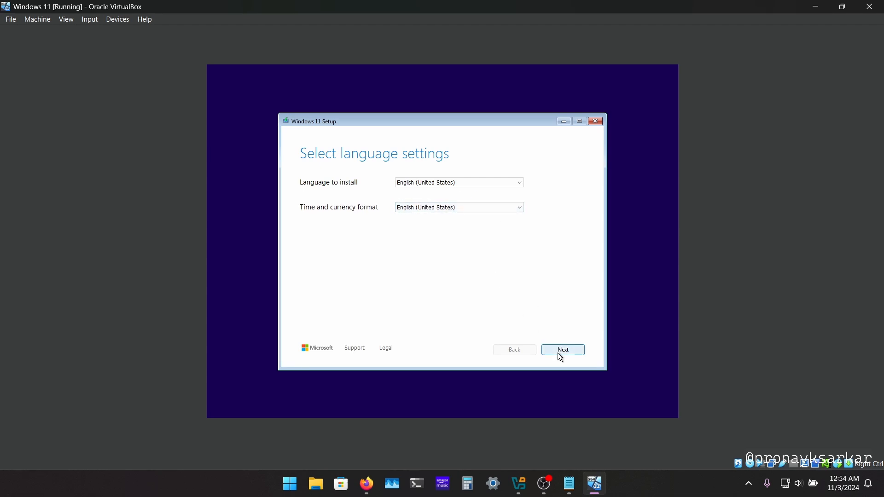
left_click(562, 350)
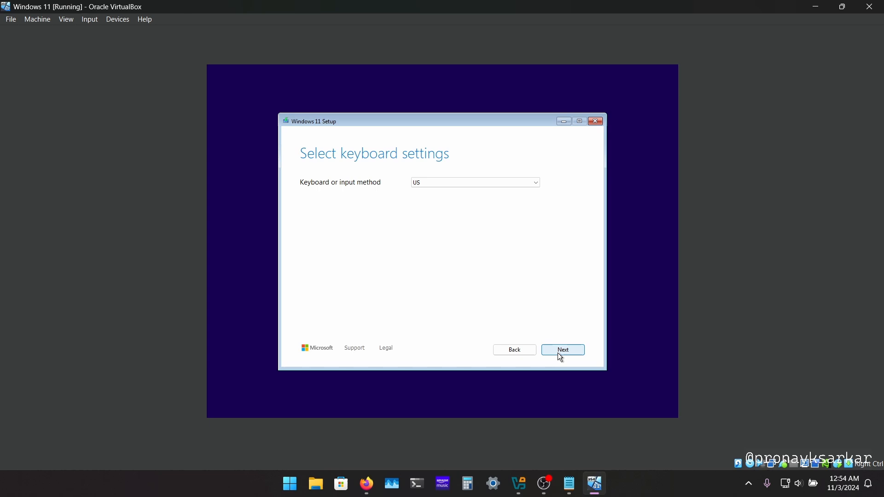
mouse_move(551, 333)
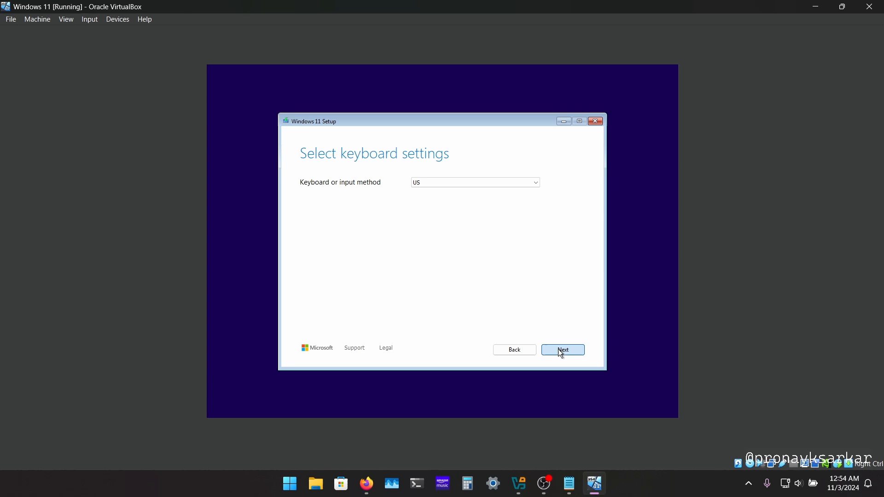
left_click(562, 350)
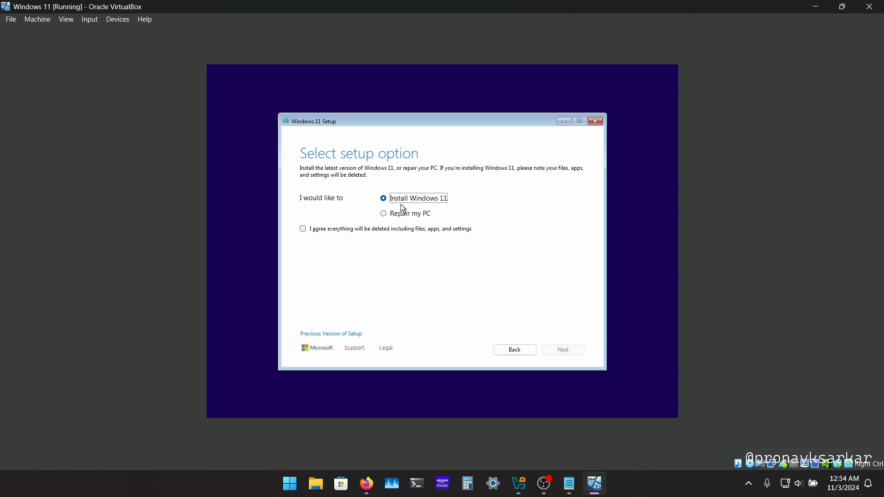
mouse_move(320, 224)
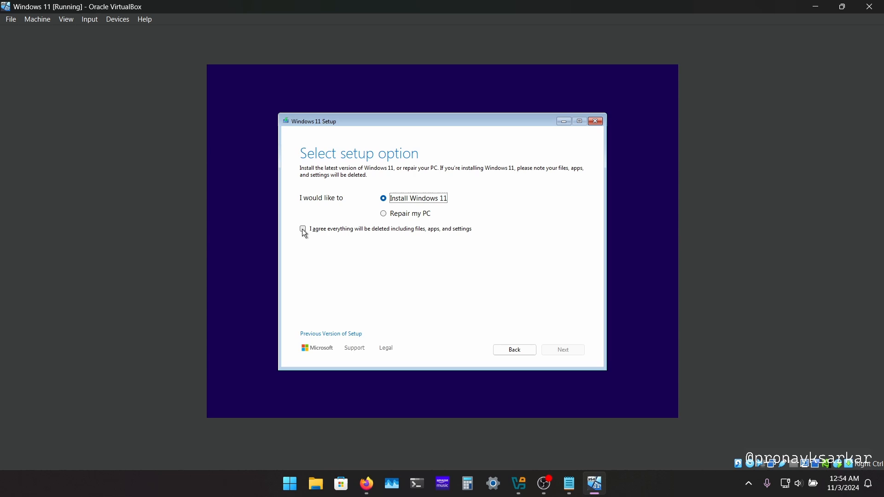
Step: Choose a fresh Windows 11 install, agreeing that files, apps and settings will be deleted
left_click(303, 229)
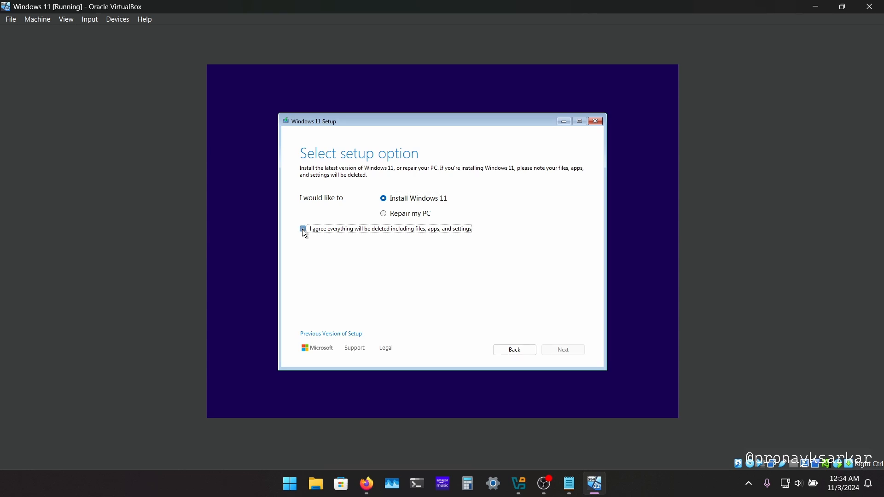
left_click(302, 229)
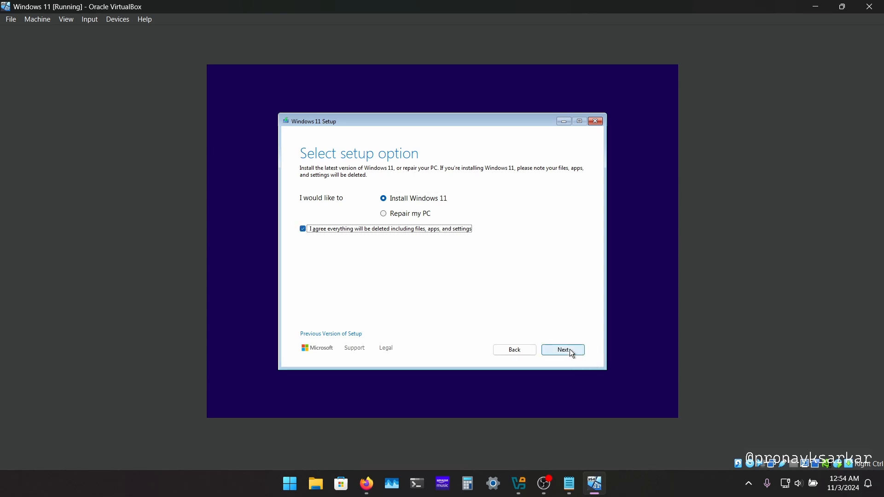
left_click(562, 350)
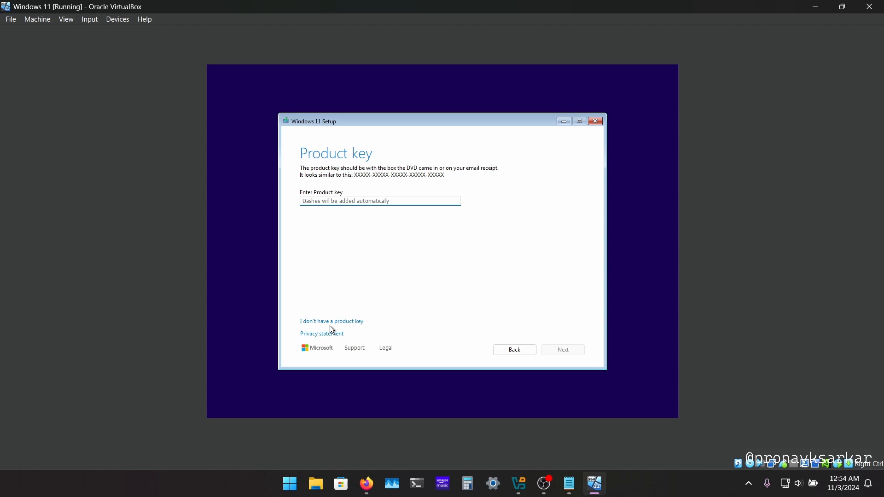
Step: Continue without a product key and select the Windows 11 Pro edition to reach the license terms
left_click(331, 322)
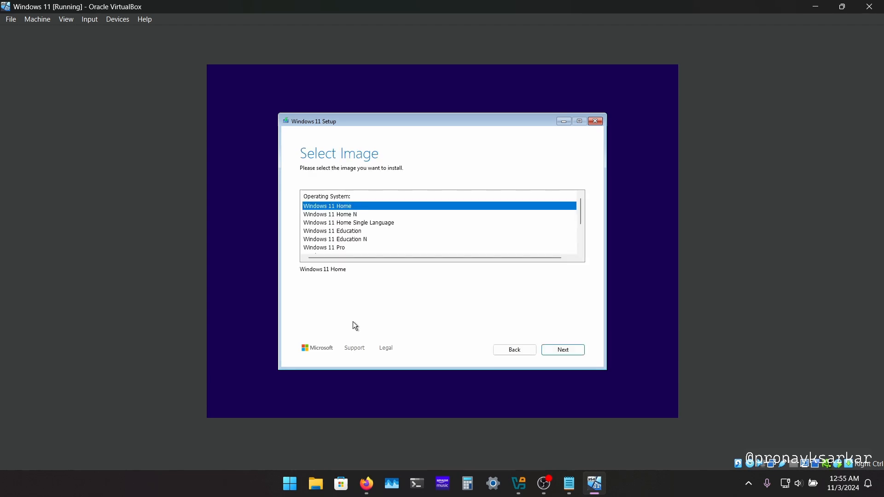
mouse_move(426, 233)
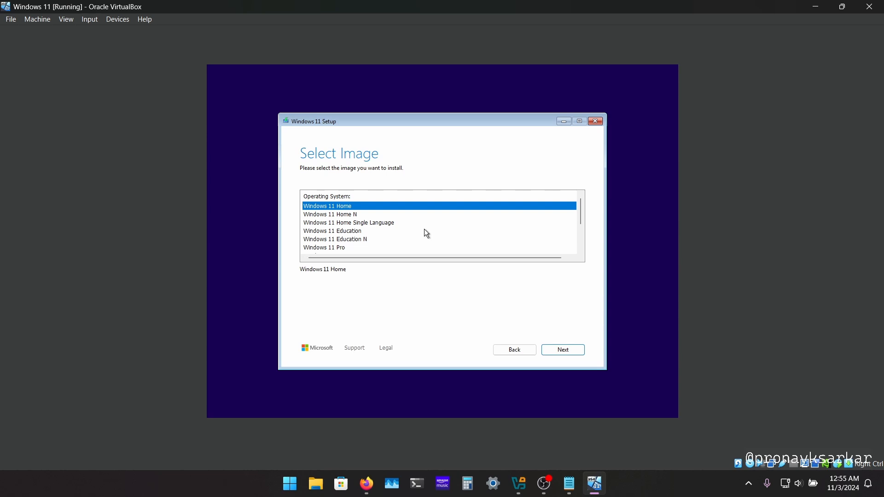
mouse_move(352, 215)
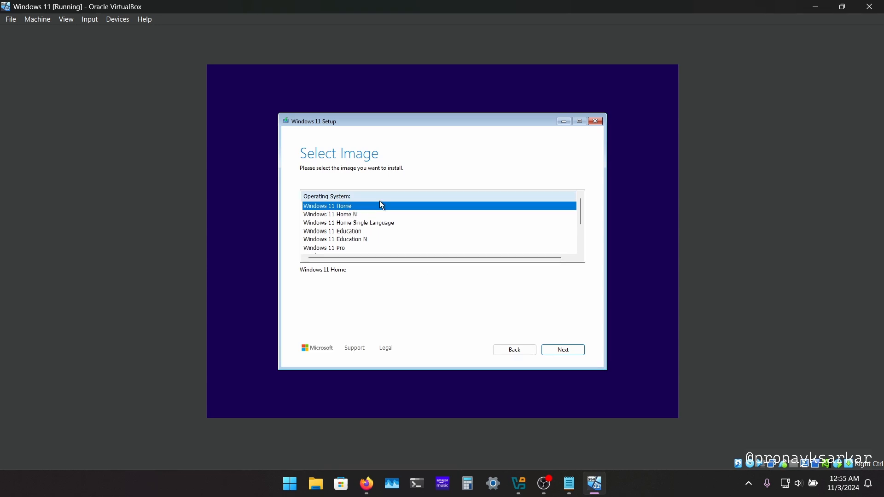
scroll("down", 3)
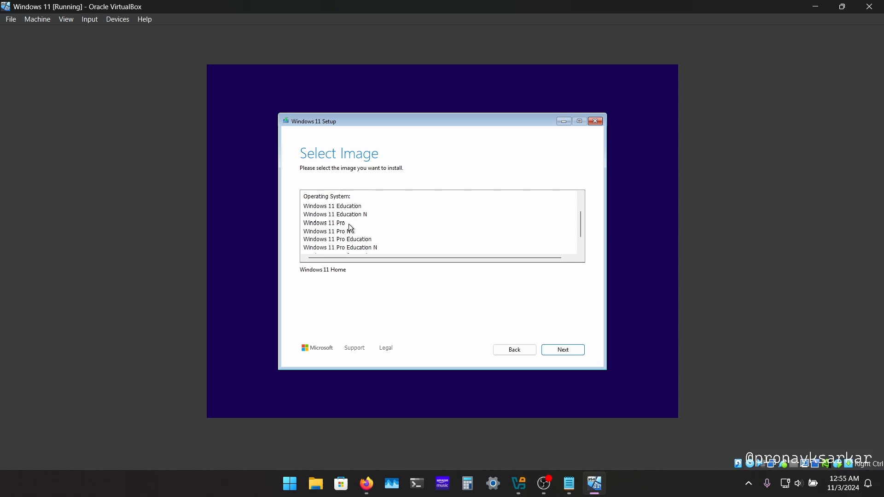
left_click(324, 223)
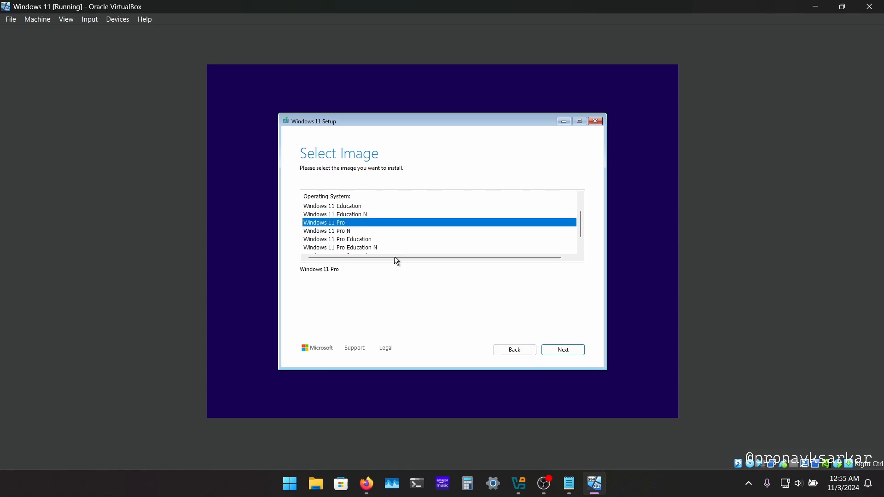
mouse_move(471, 303)
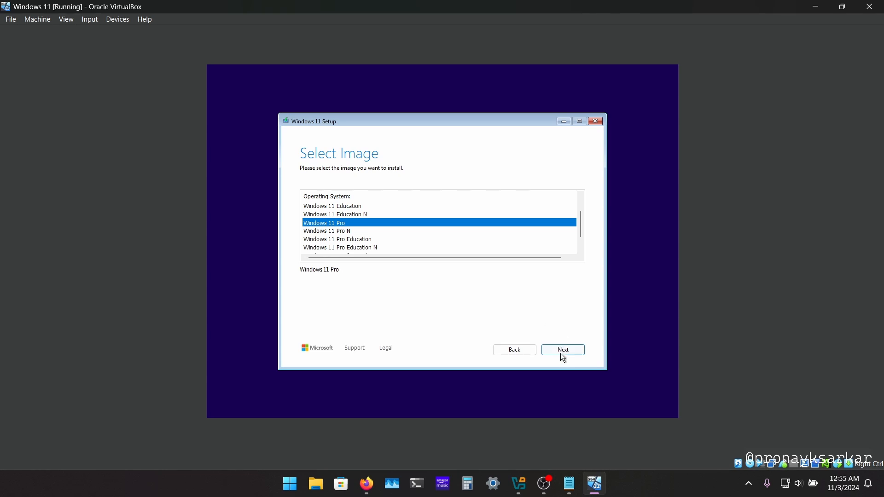
left_click(562, 350)
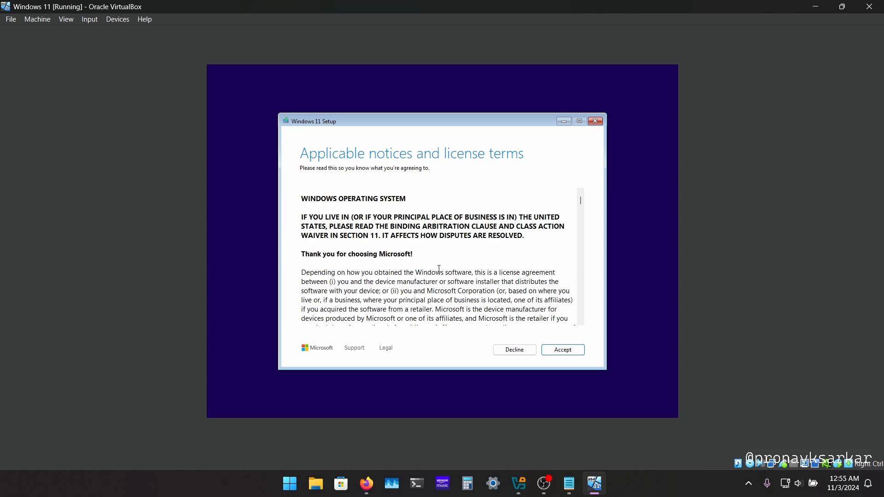
scroll("down", 3)
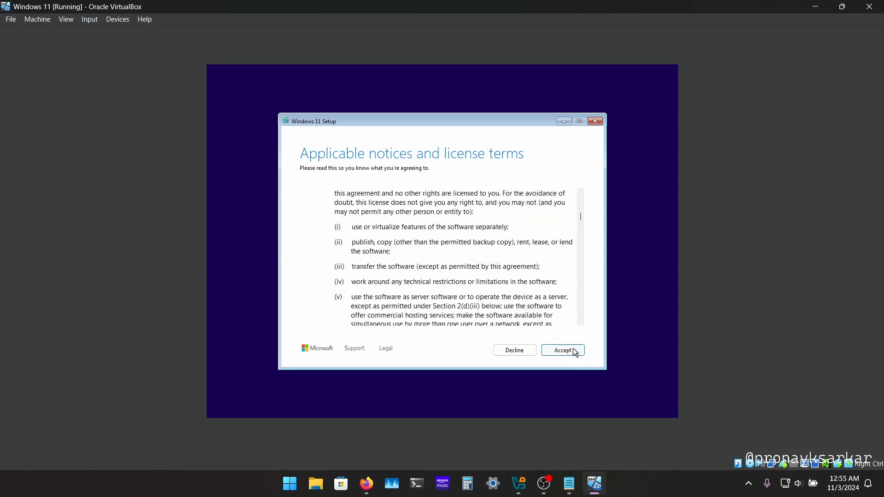
Step: Accept the license terms, partition the unallocated 80 GB disk and take the 79.9 GB primary partition as install target
left_click(562, 350)
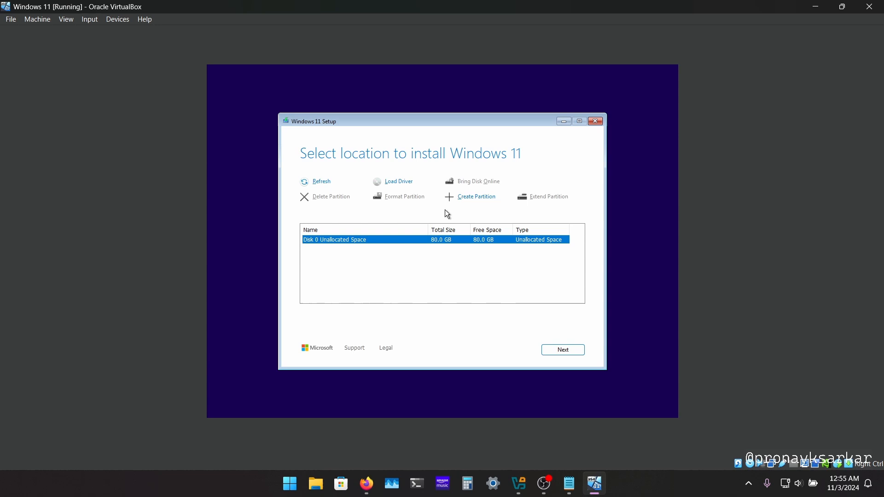
mouse_move(427, 247)
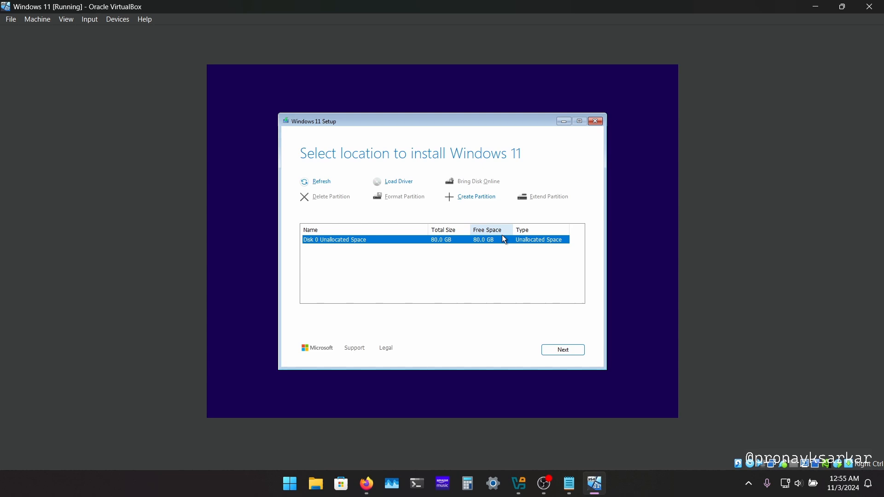
mouse_move(471, 215)
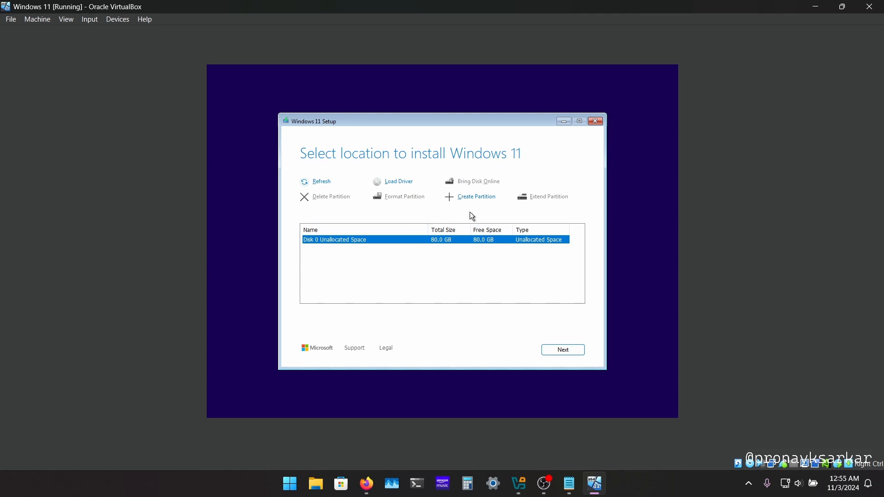
mouse_move(417, 254)
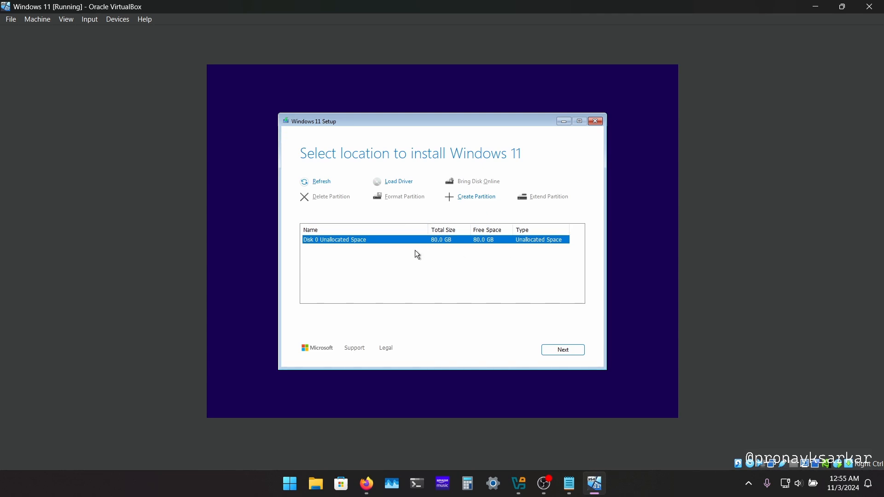
mouse_move(323, 235)
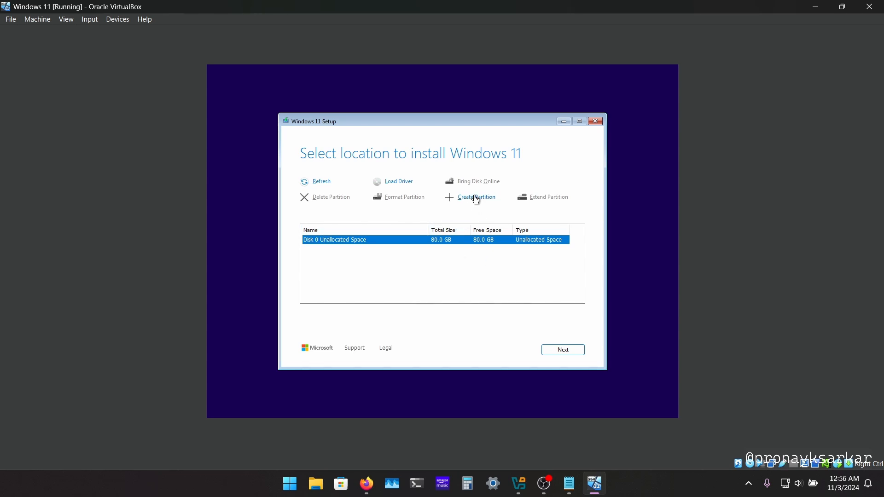
left_click(476, 197)
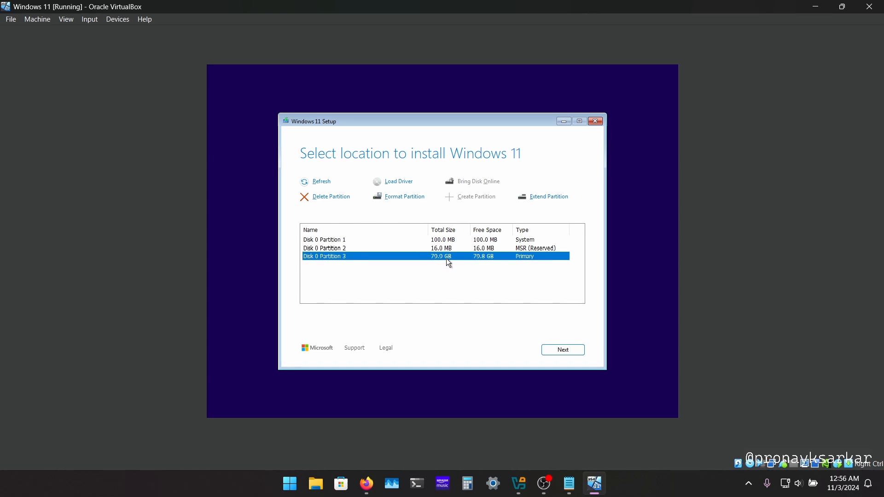
mouse_move(442, 261)
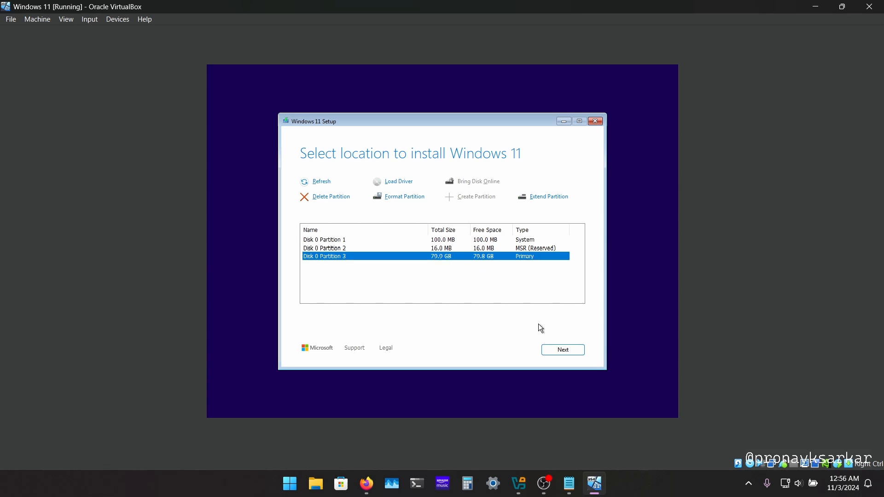
left_click(562, 350)
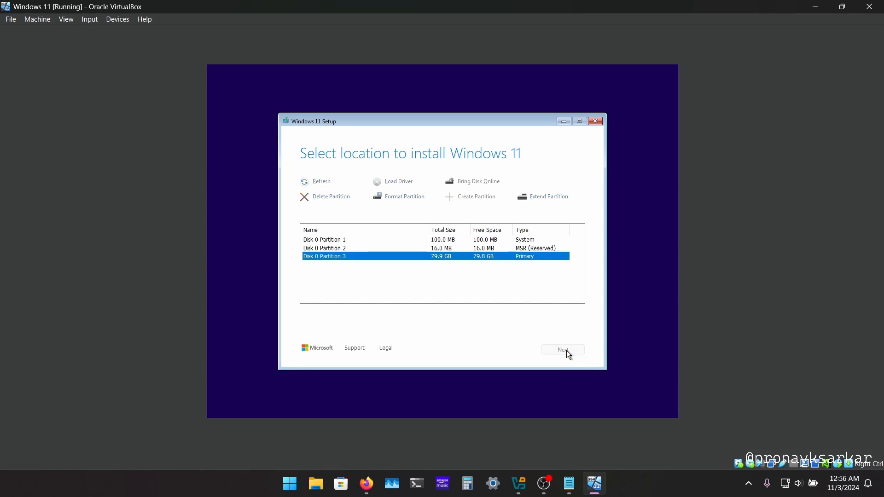
left_click(562, 350)
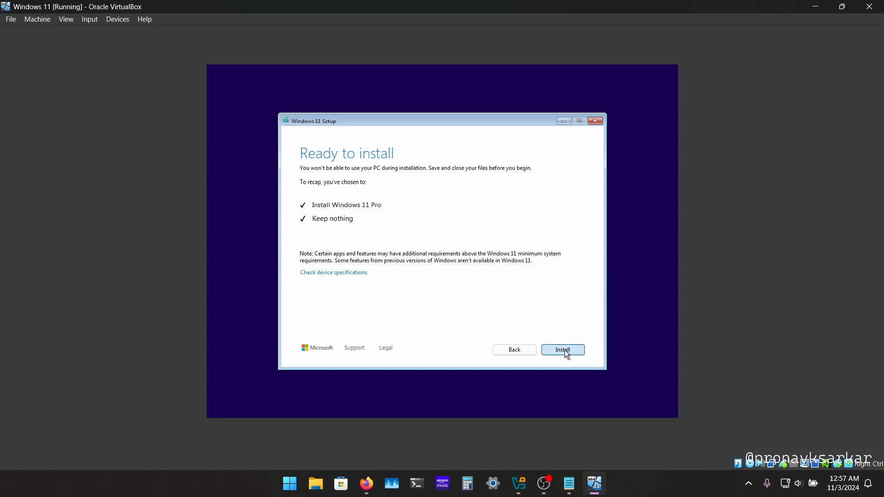
Step: Start installing Windows 11 Pro and wait through the restarts
left_click(562, 350)
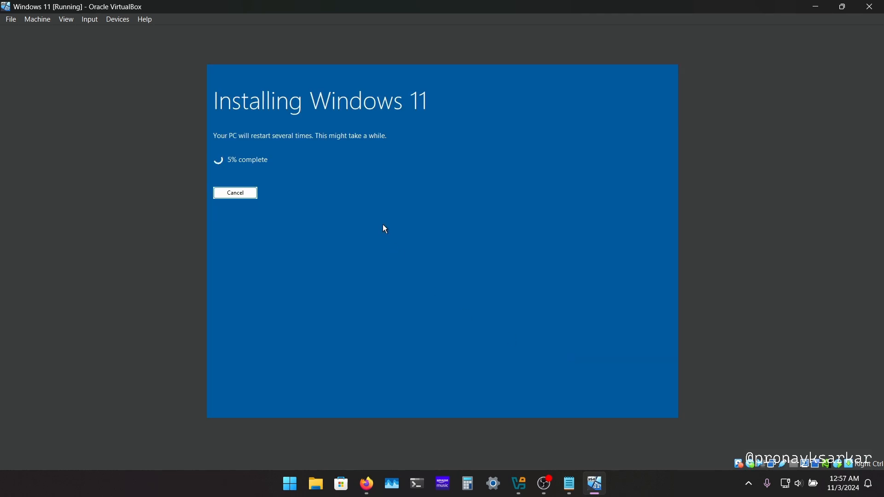
mouse_move(258, 164)
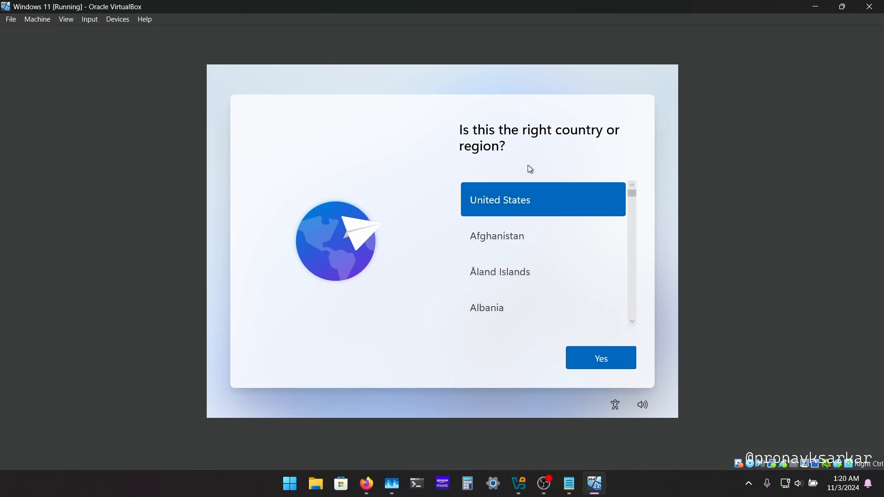
mouse_move(527, 141)
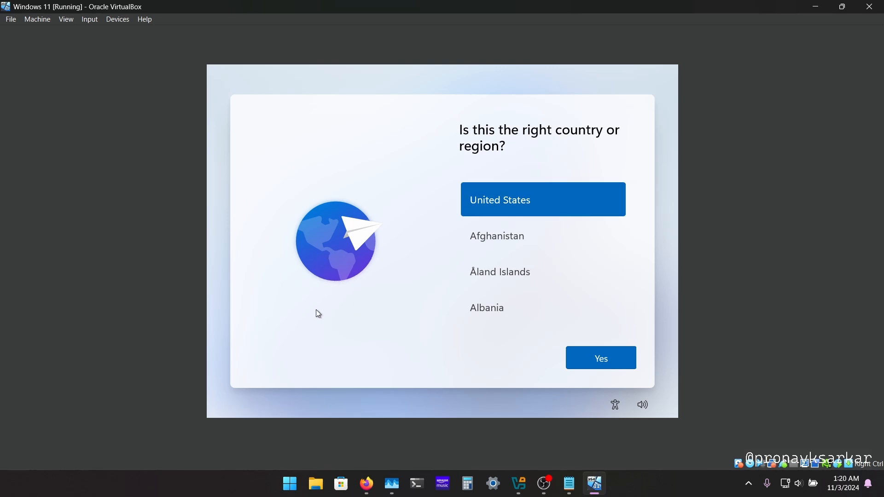
mouse_move(334, 332)
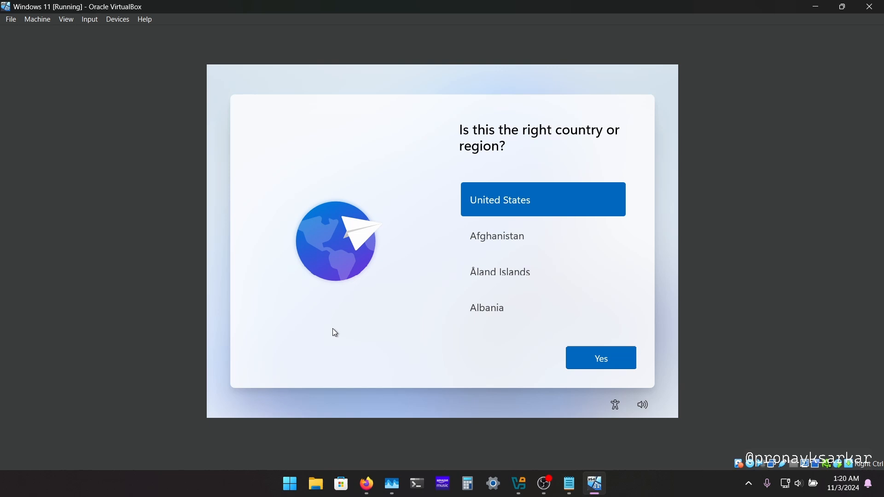
Step: Bring up a command prompt with Shift+F10 and enter oobe\bypassnro to skip the online account requirement
key("shift+f10")
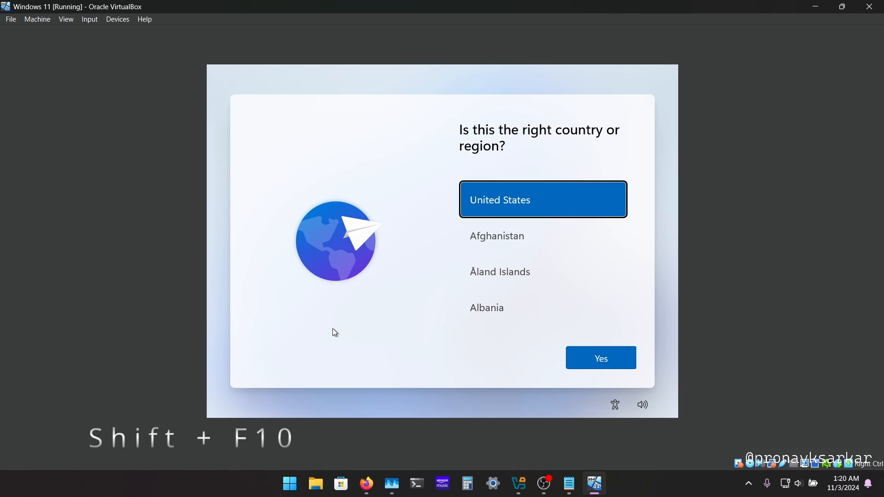
key("shift+f10")
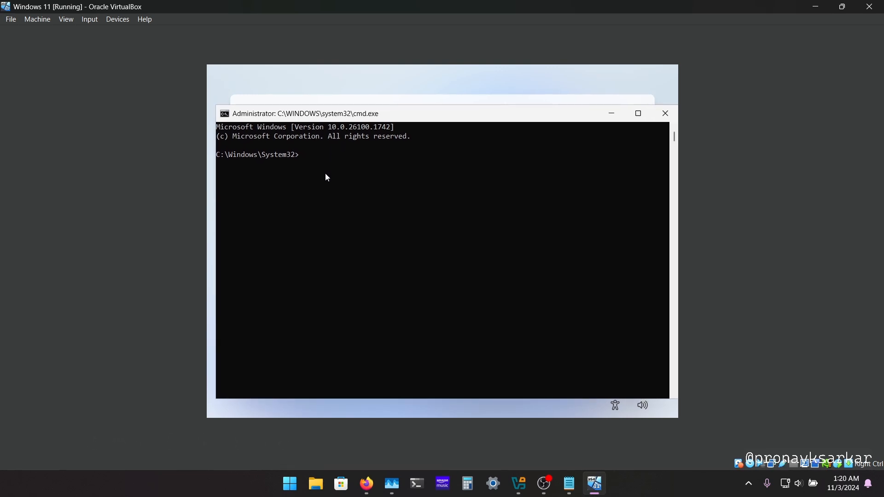
type("oobe\\")
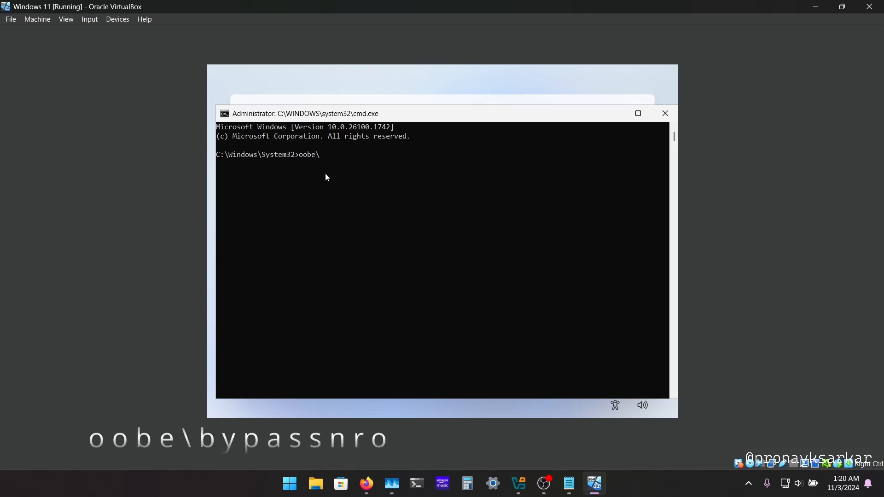
type("by")
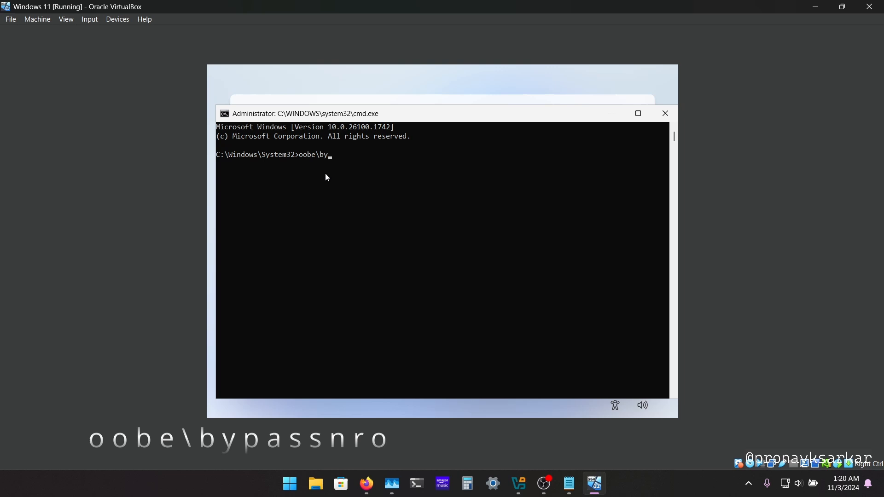
type("passnro")
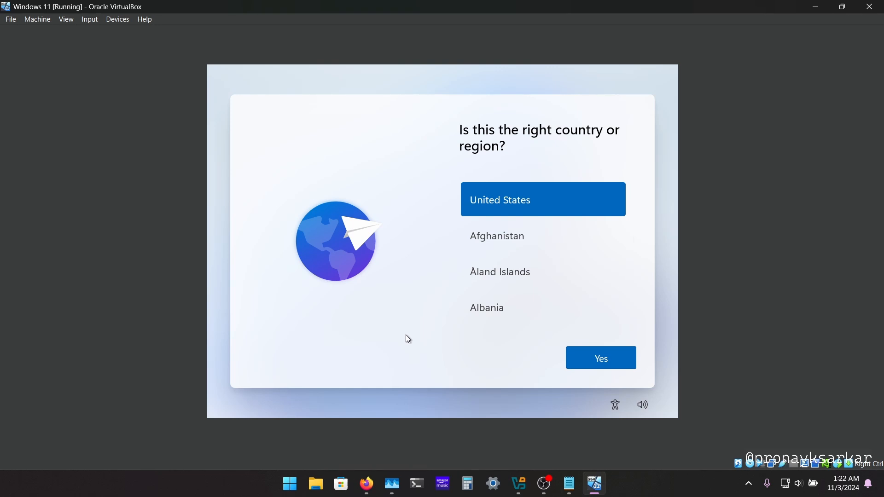
Step: Review the host notes listing oobe\bypassnro and ipconfig /release, then return to the VM
left_click(543, 199)
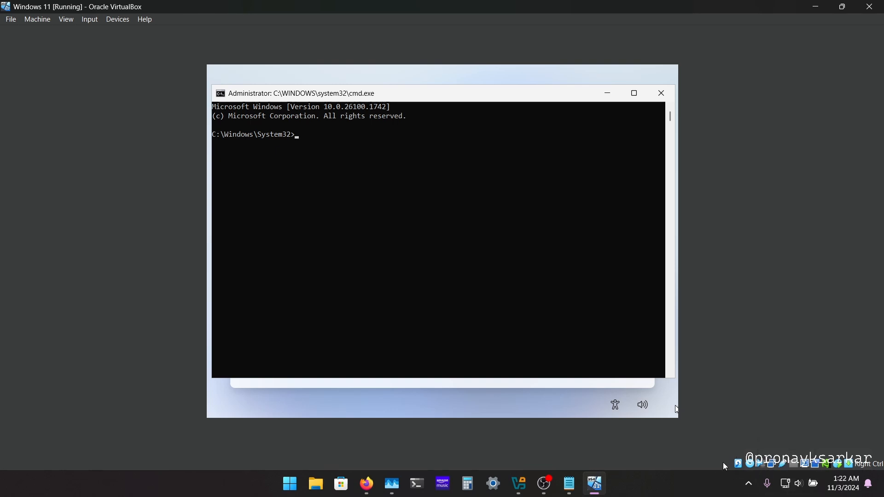
mouse_move(569, 330)
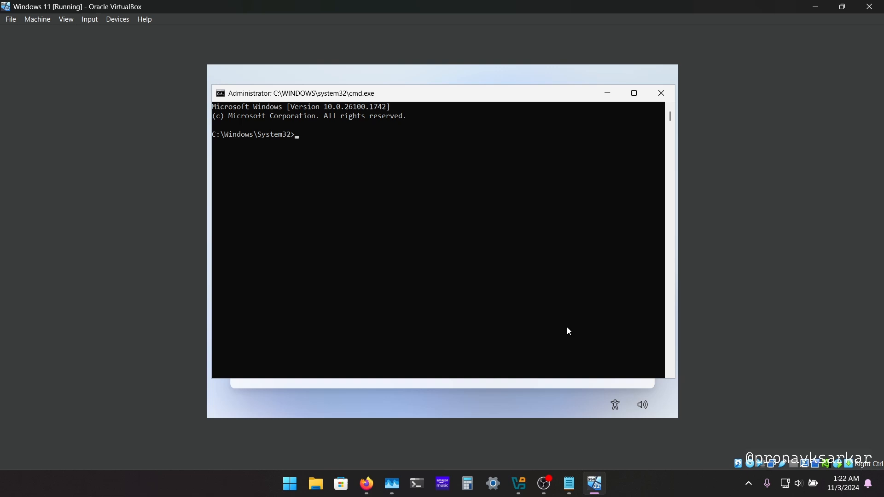
mouse_move(458, 421)
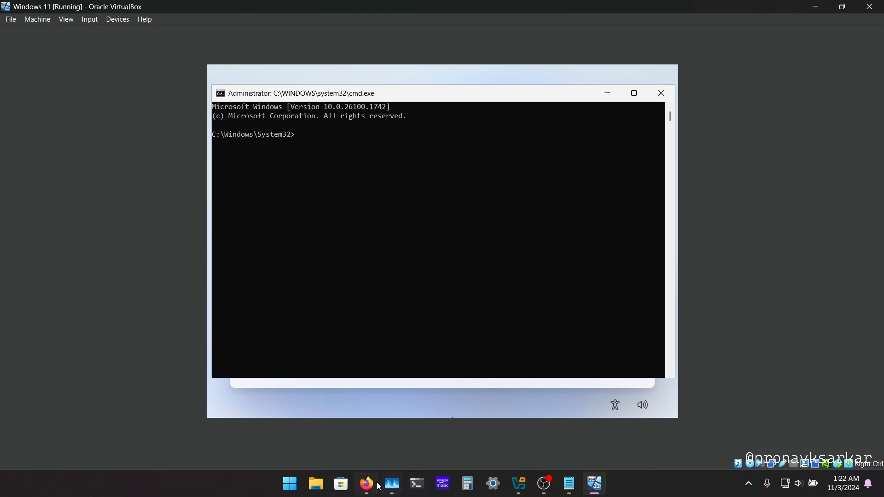
mouse_move(568, 483)
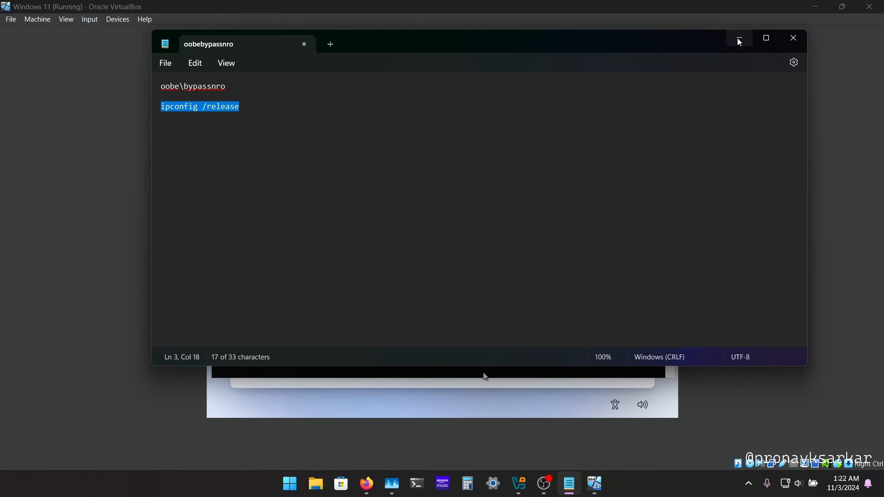
left_click(594, 484)
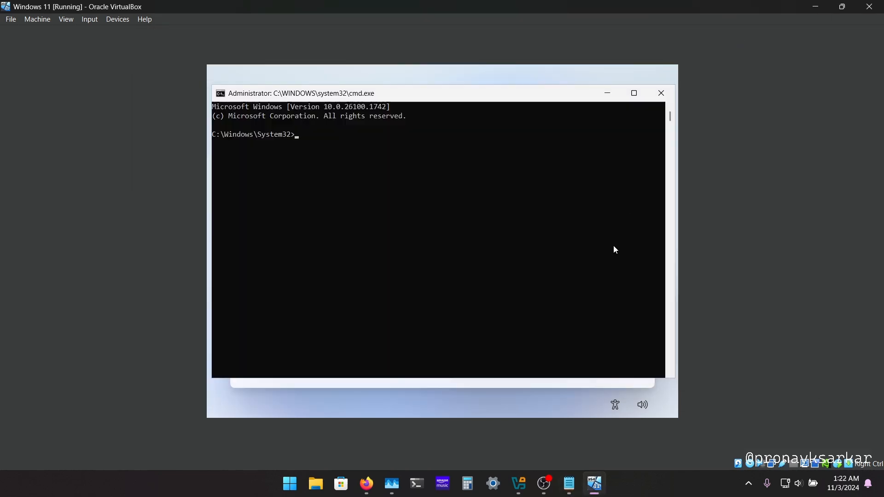
mouse_move(617, 267)
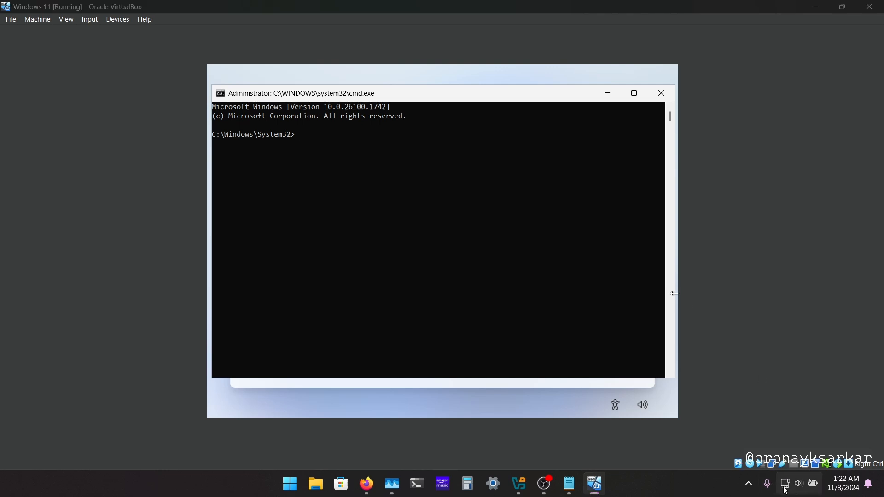
left_click(797, 484)
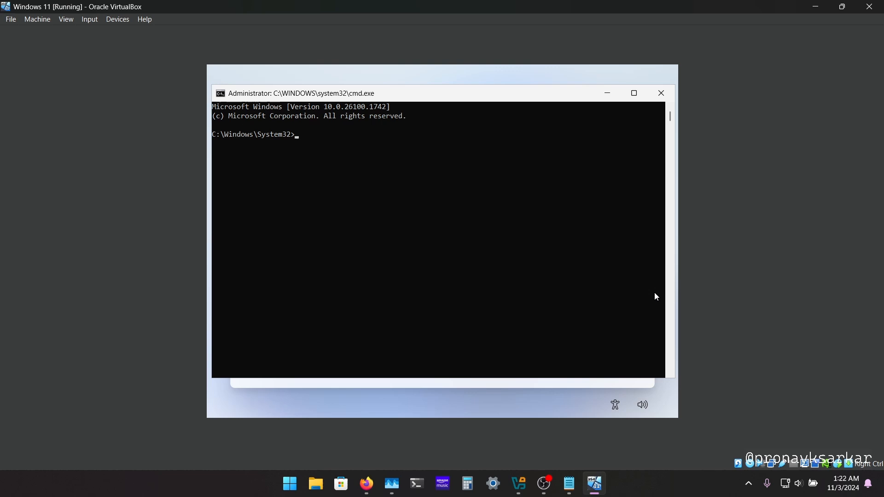
mouse_move(540, 284)
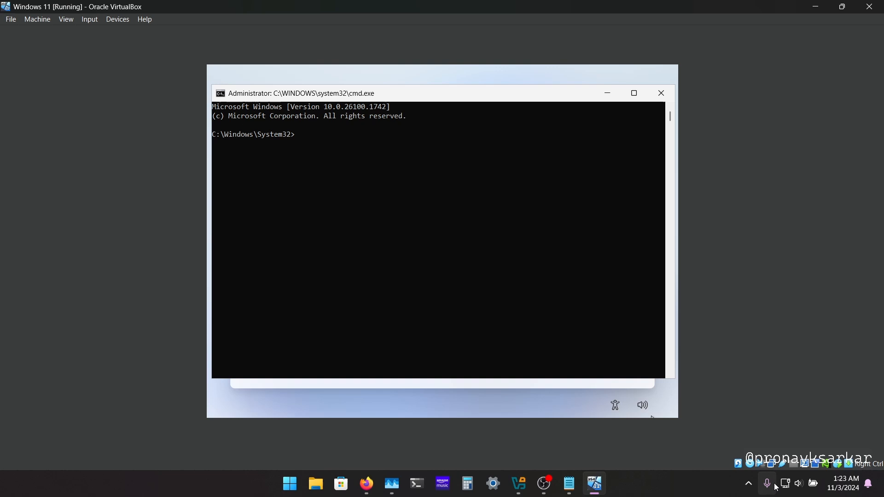
mouse_move(785, 483)
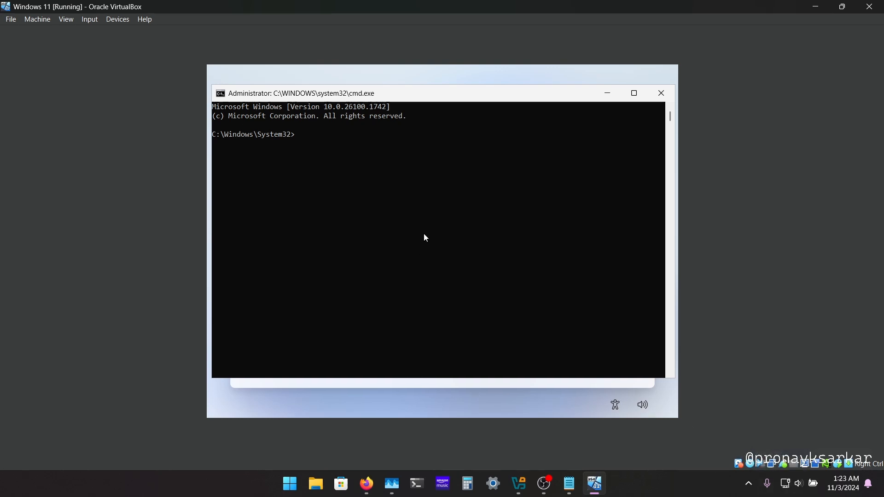
left_click(422, 237)
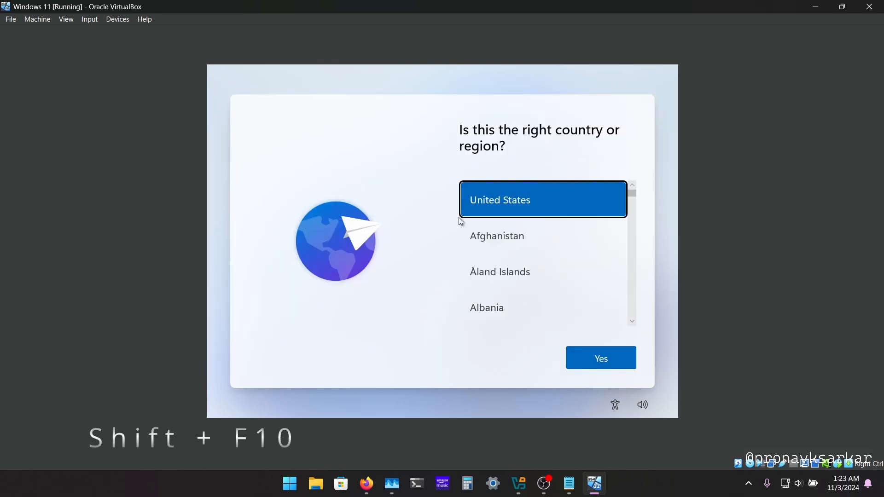
Step: Run ipconfig /release in the guest command prompt to drop the machine's IP address
key("shift+f10")
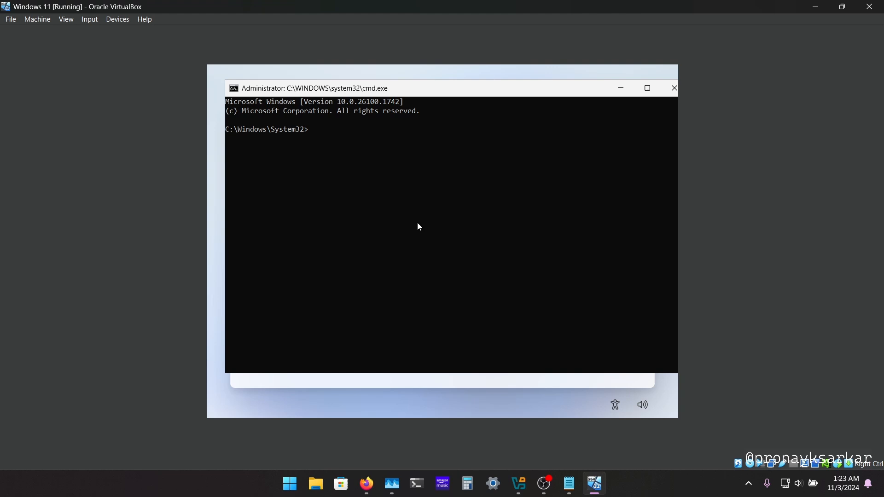
type("ip")
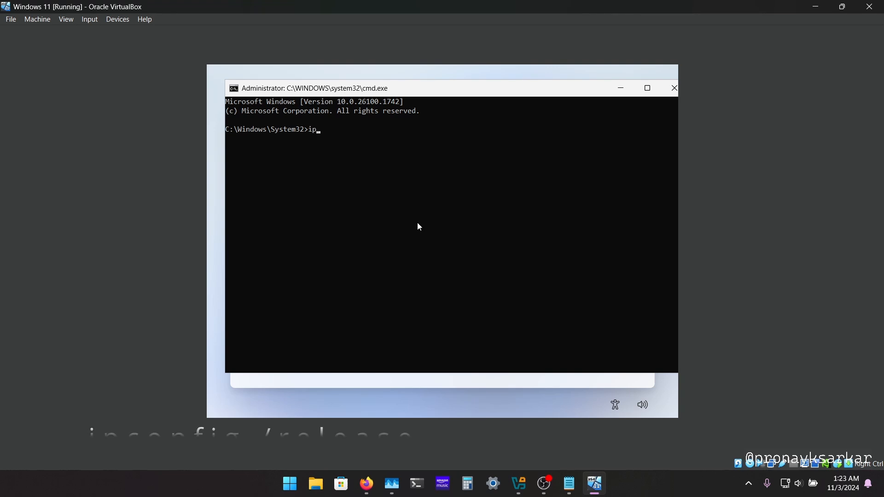
type("config /")
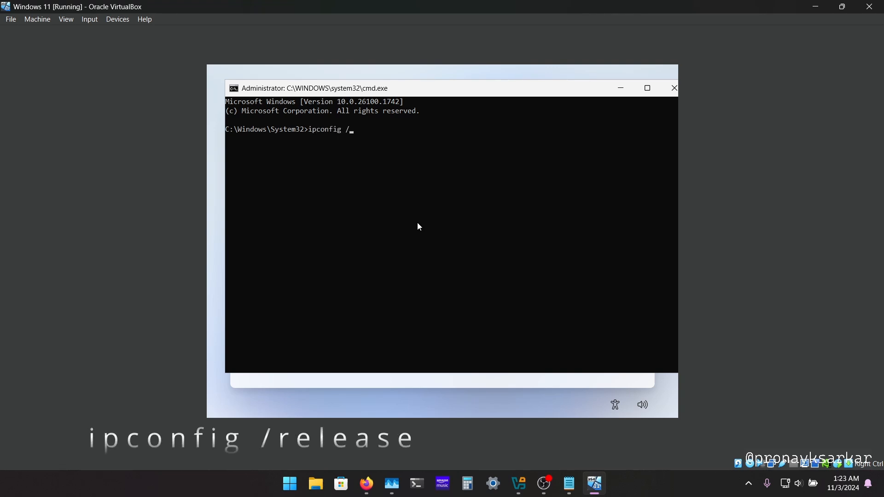
type("re")
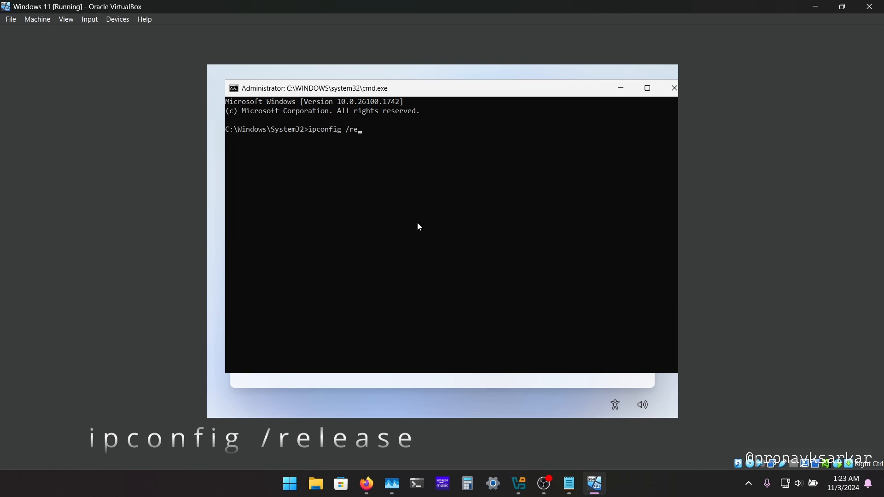
type("lease")
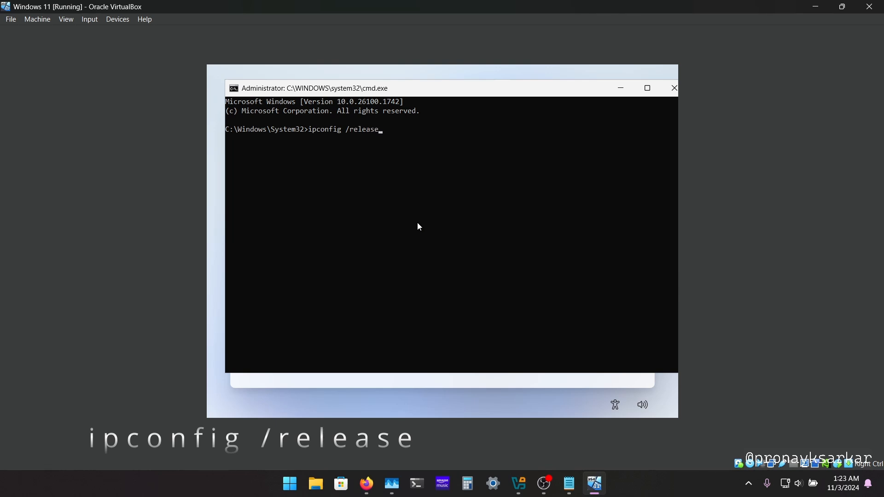
key("enter")
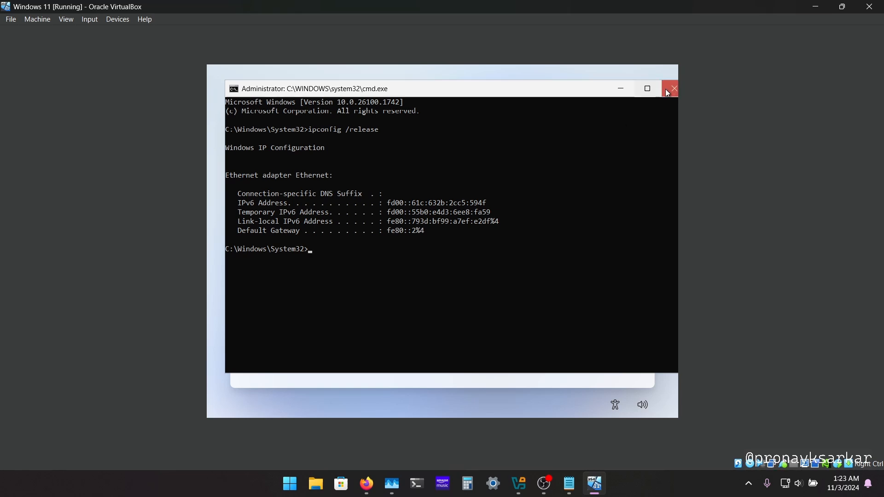
mouse_move(672, 89)
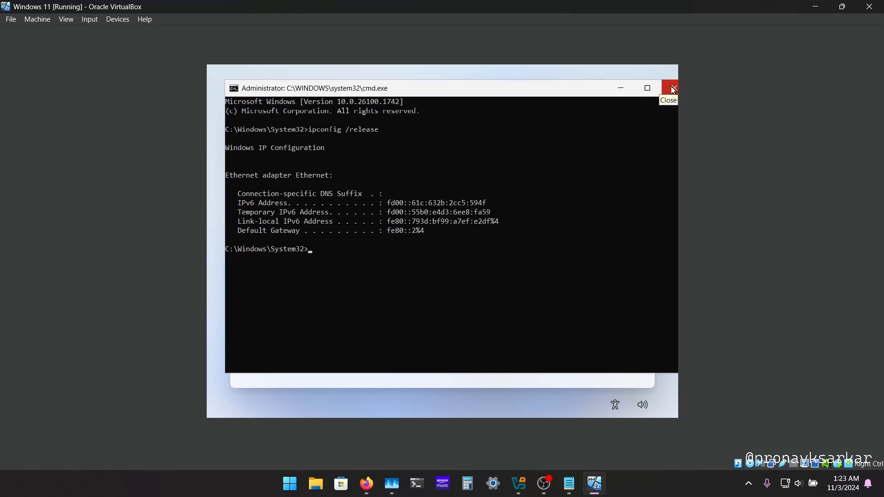
Step: Close the command window, keep United States region and US keyboard, and skip a second layout
left_click(672, 89)
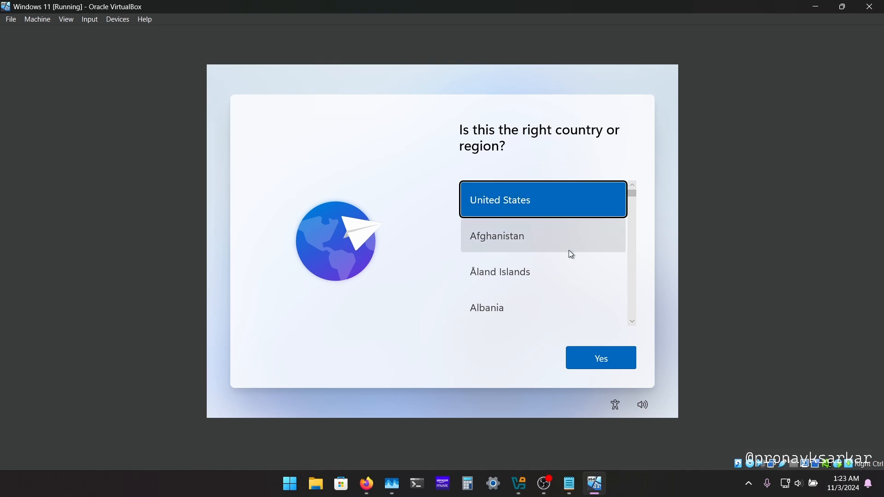
mouse_move(533, 209)
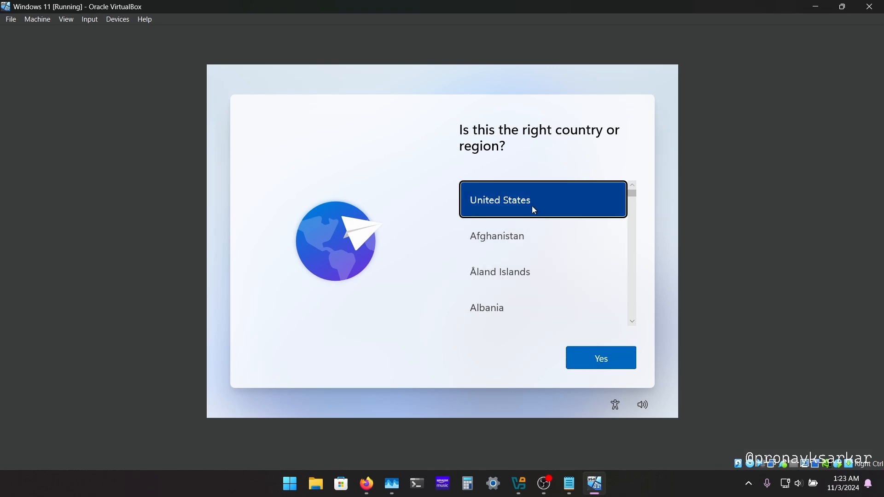
left_click(599, 357)
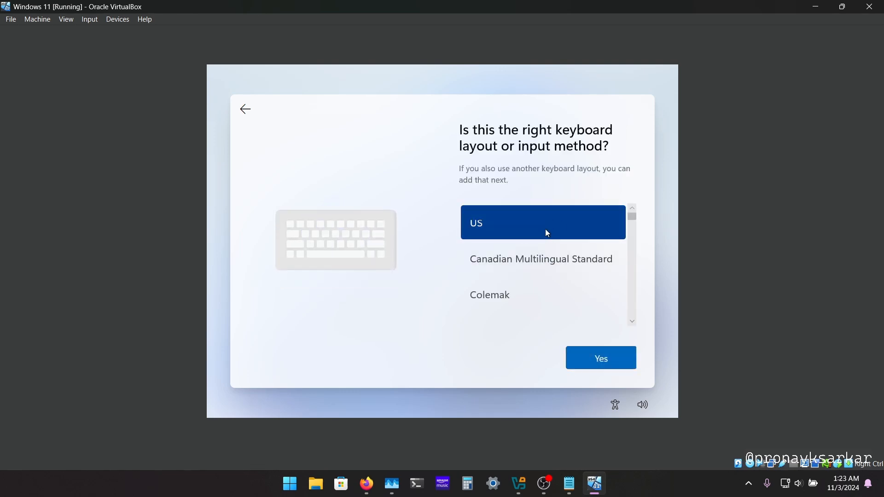
mouse_move(593, 372)
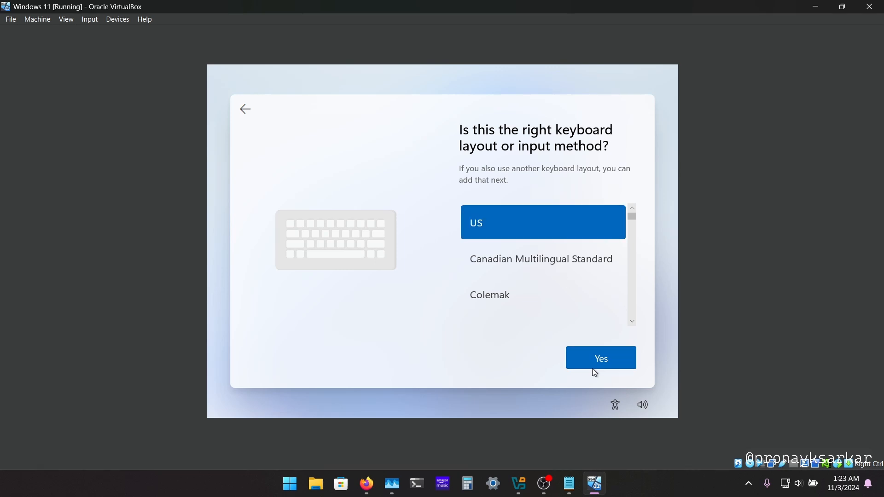
left_click(600, 357)
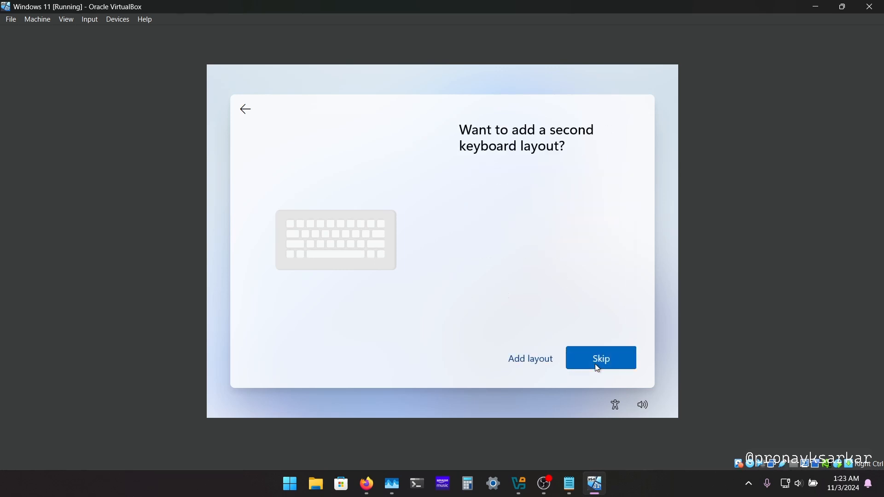
left_click(600, 358)
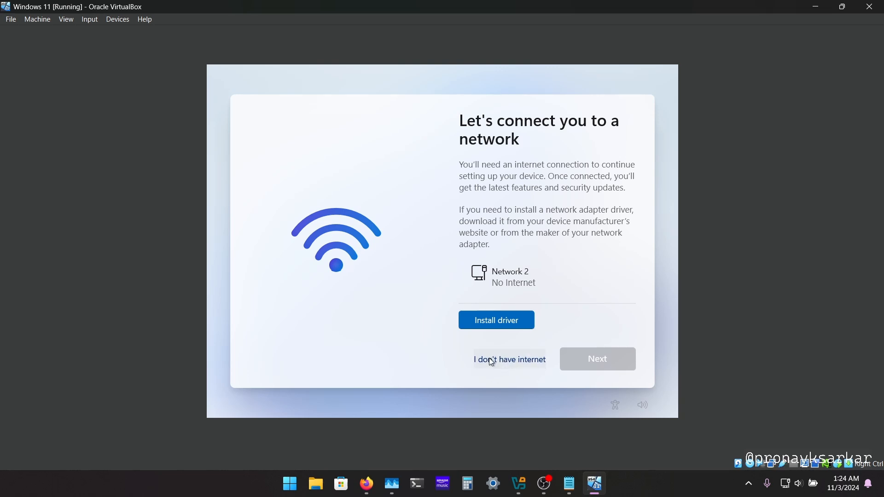
Step: Continue without internet and create local user Pronay with no password
left_click(508, 359)
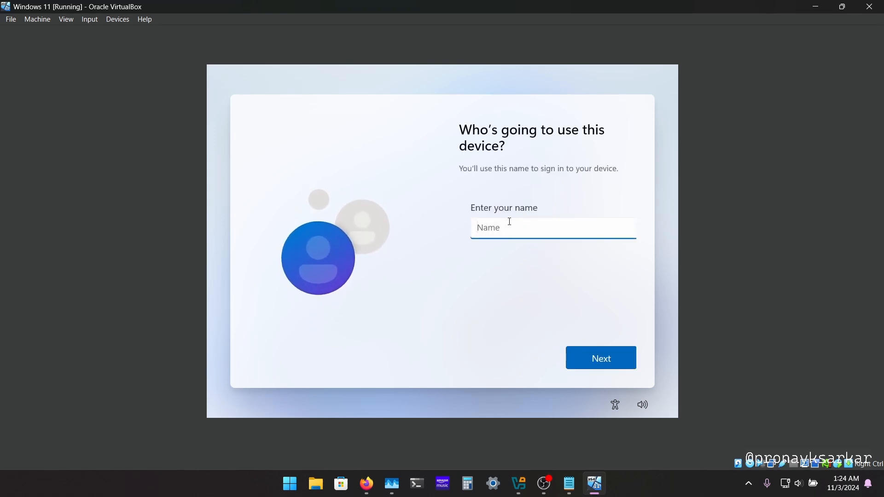
type("Pronay")
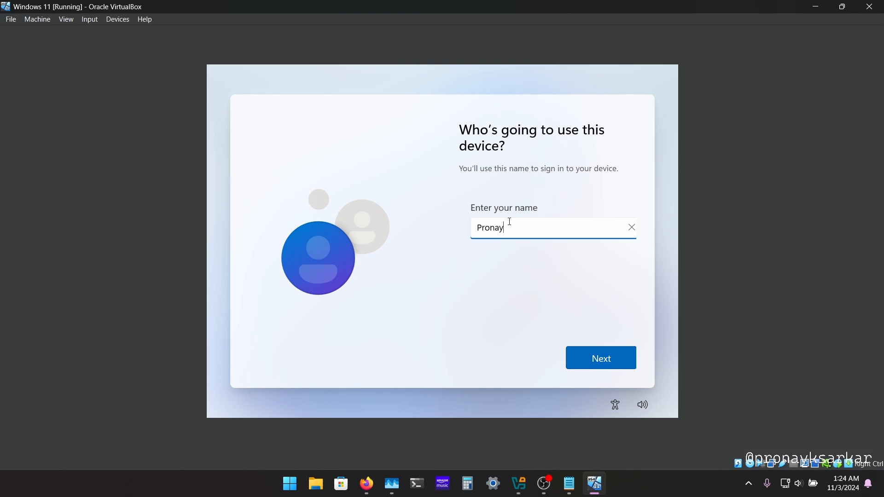
left_click(600, 358)
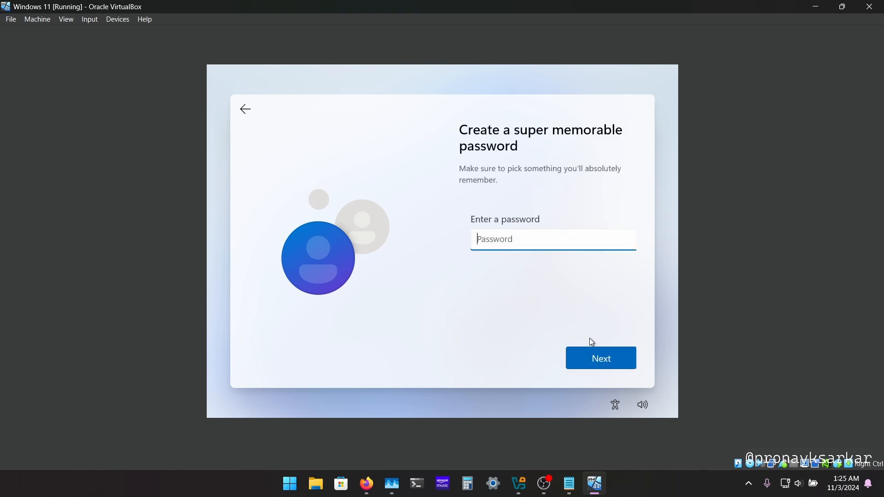
mouse_move(600, 359)
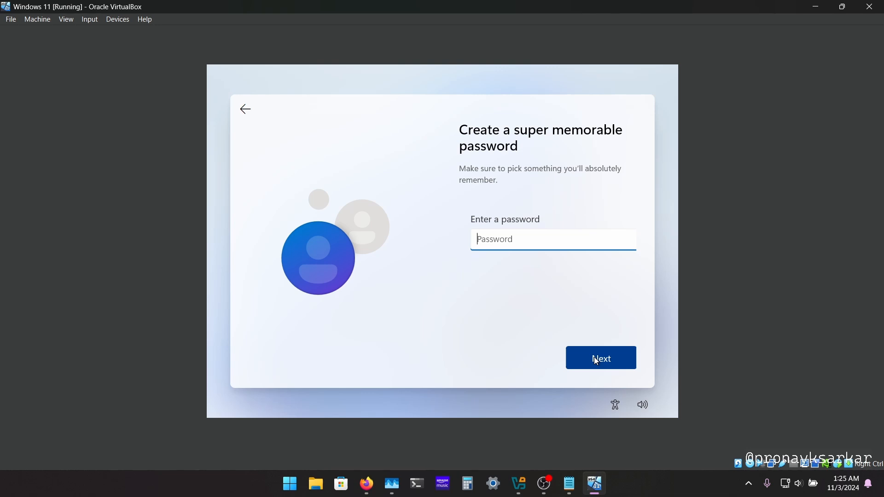
left_click(600, 358)
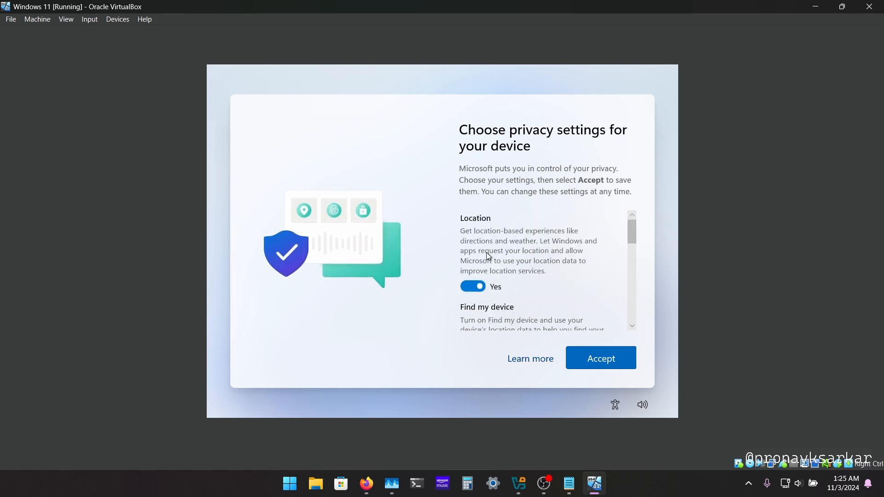
Step: Switch the privacy options such as location access to No and scroll toward Accept
left_click(473, 286)
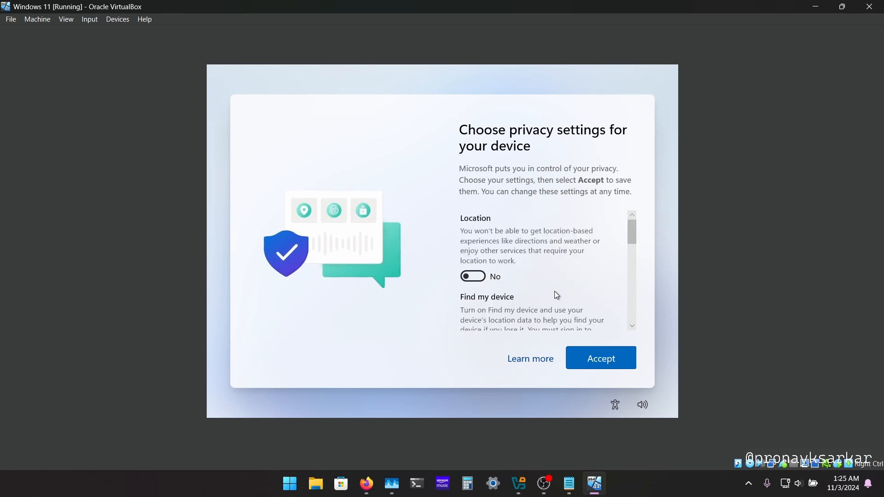
scroll("down", 3)
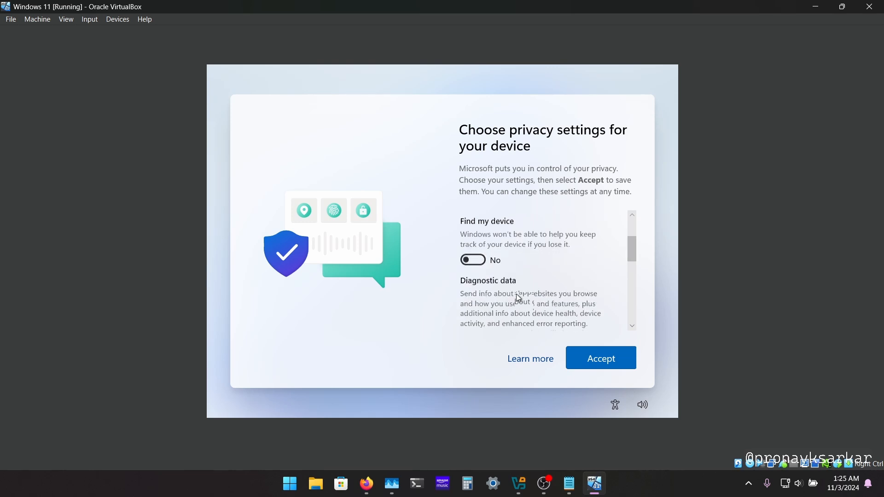
scroll("down", 3)
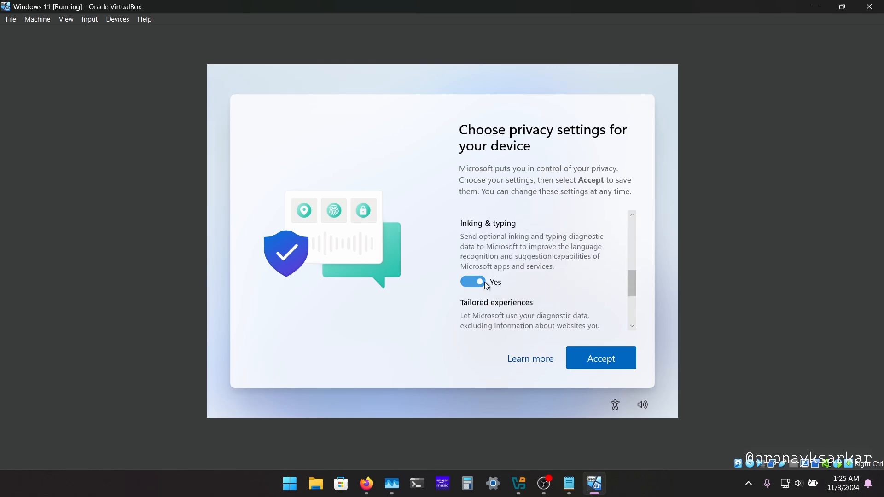
scroll("down", 3)
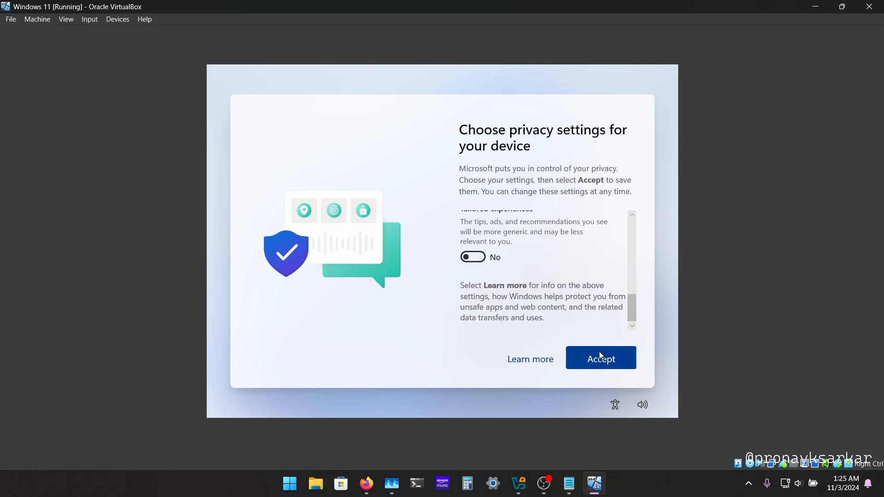
Step: Accept the privacy settings, reach the desktop and show Pronay as a local account from Start
left_click(601, 357)
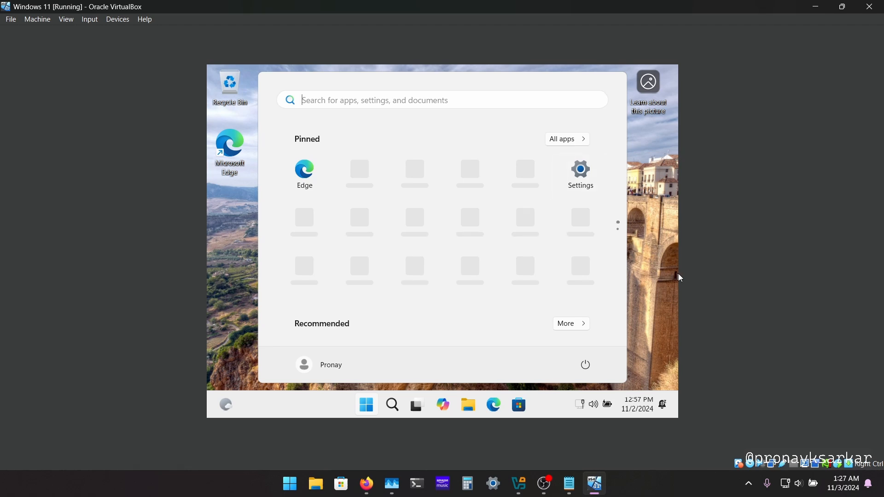
left_click(366, 405)
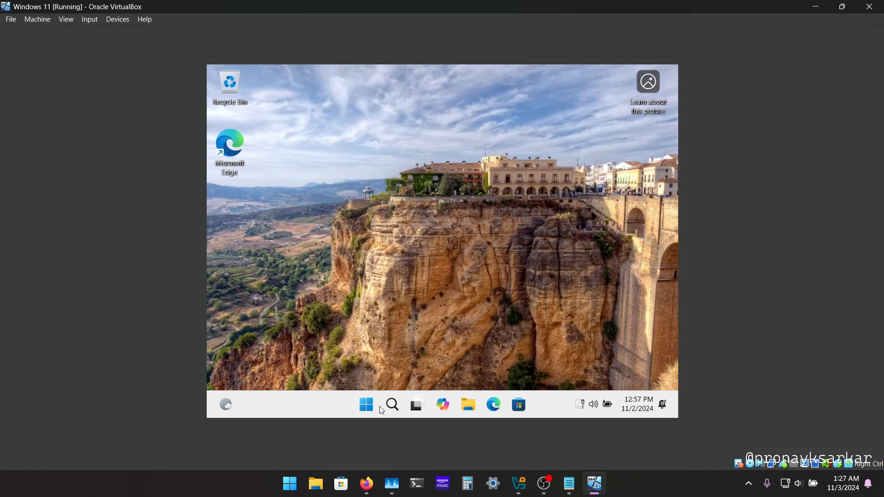
mouse_move(366, 404)
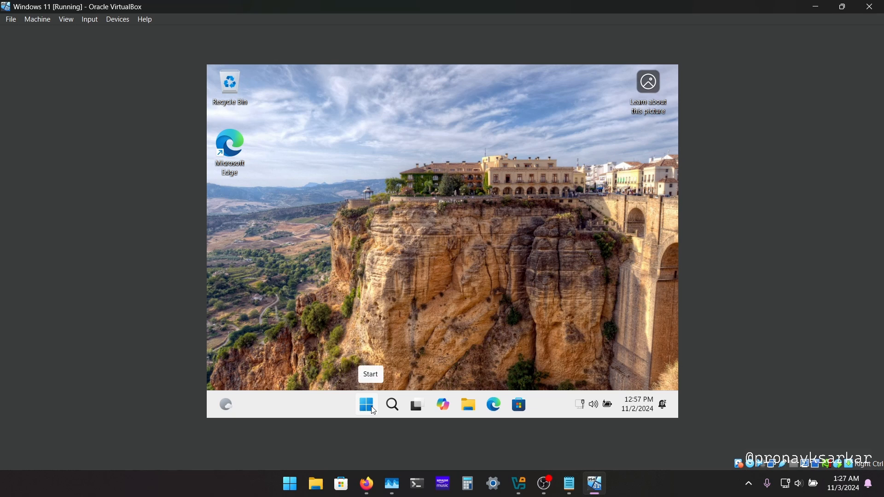
left_click(366, 406)
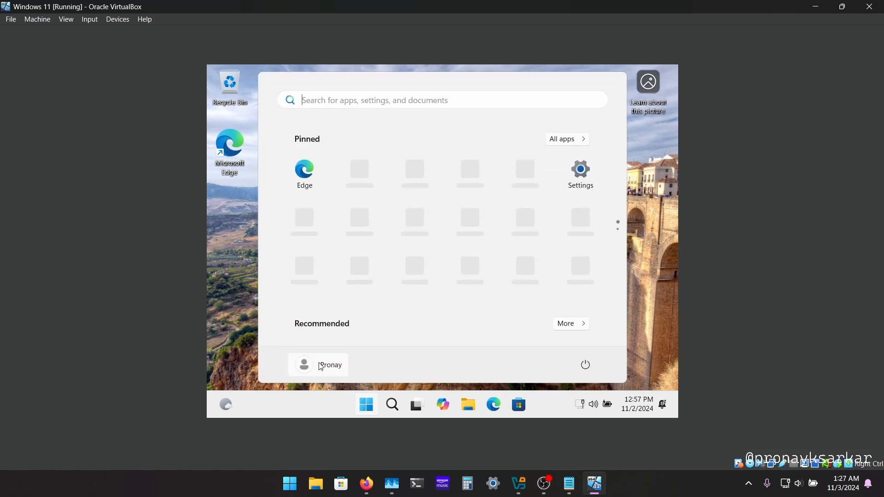
left_click(319, 365)
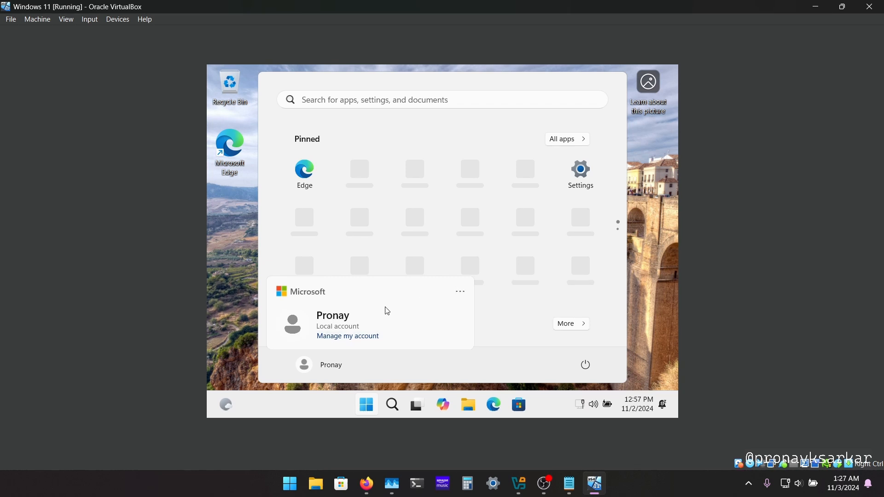
mouse_move(577, 181)
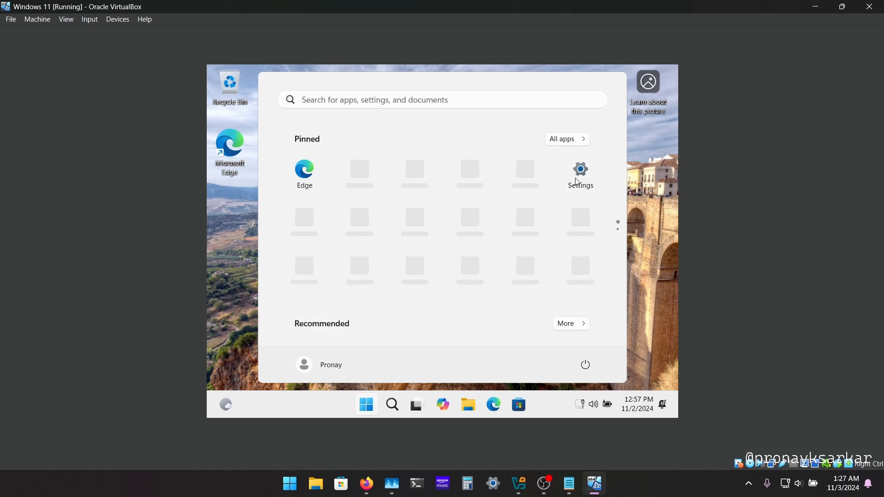
Step: Check in Settings > Accounts that PRONAY is a local administrator, then close Settings
left_click(580, 175)
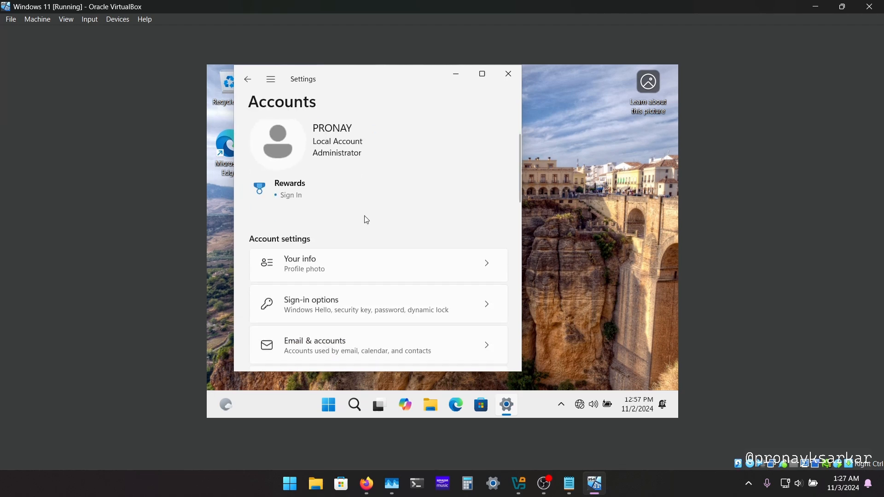
scroll("down", 3)
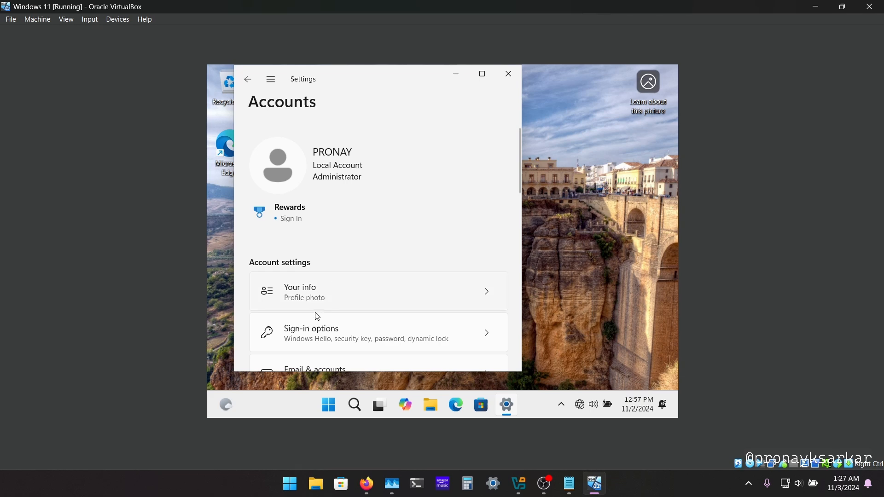
left_click(377, 332)
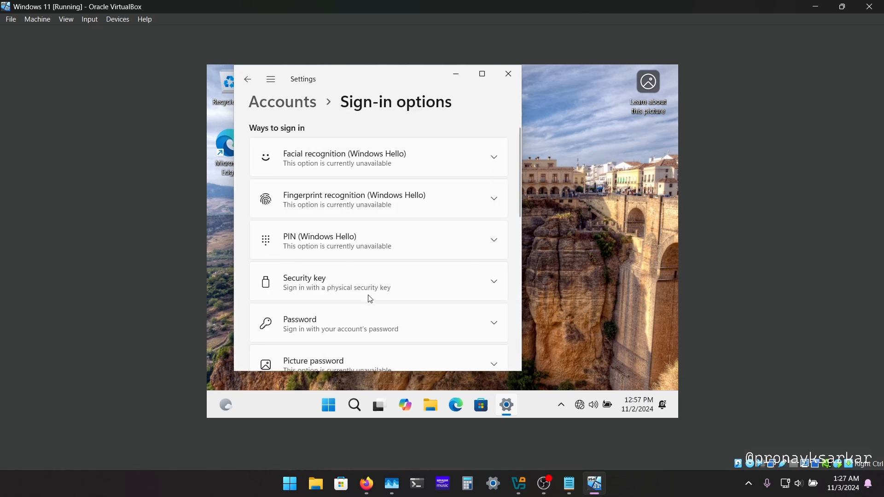
left_click(248, 79)
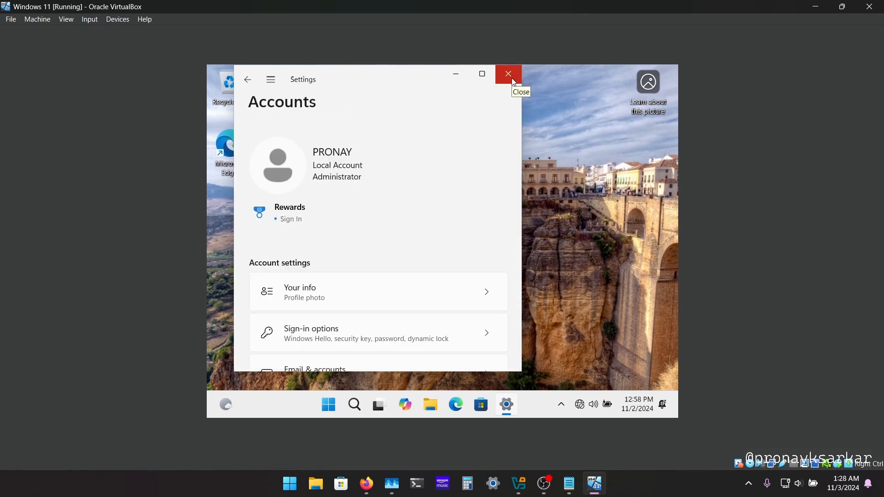
left_click(507, 74)
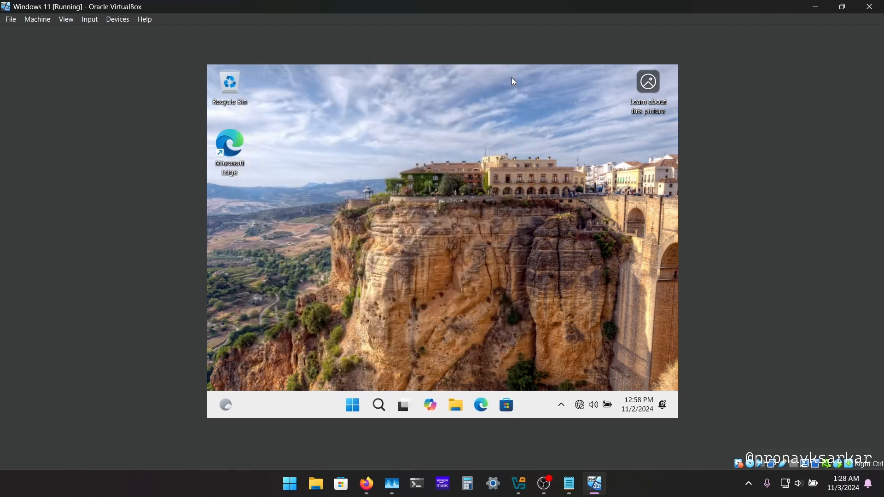
mouse_move(531, 323)
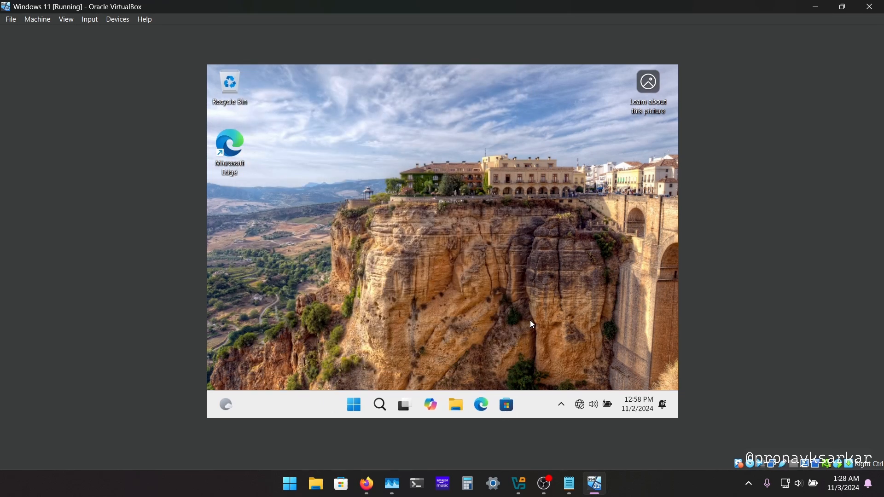